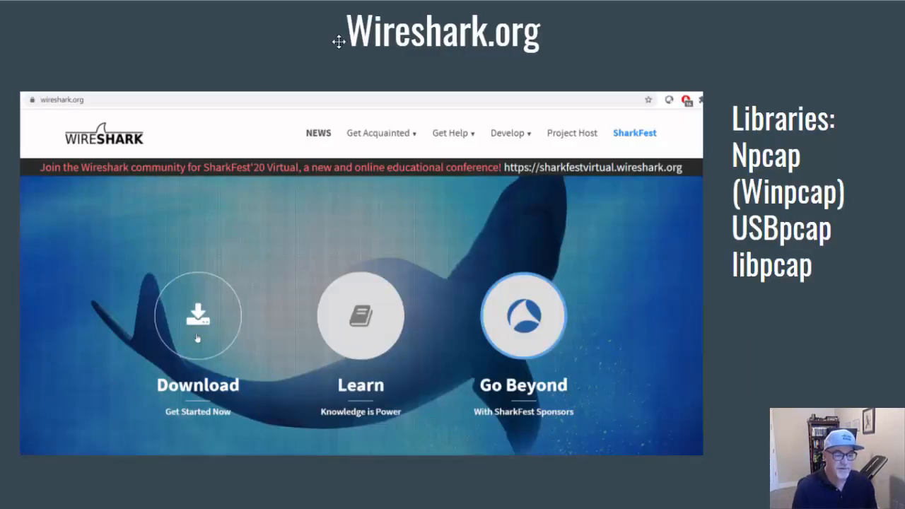
pyautogui.moveTo(506, 235)
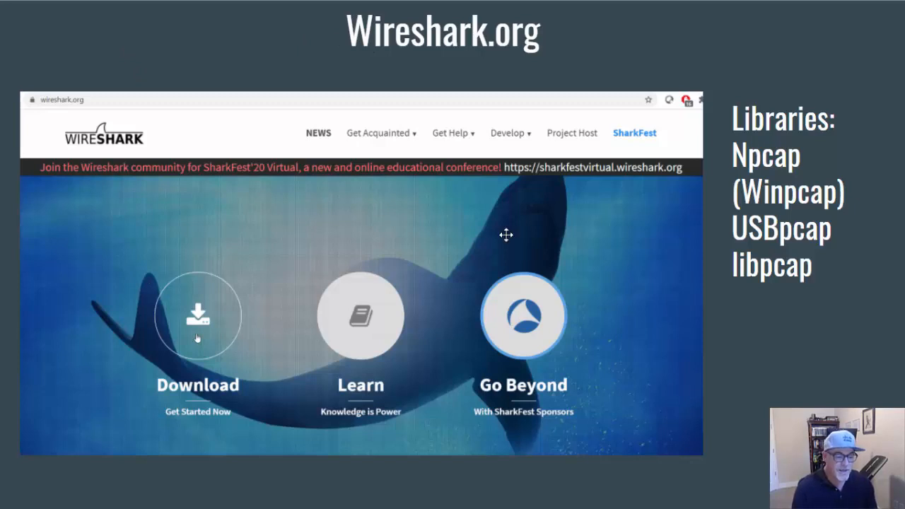
pyautogui.moveTo(270, 387)
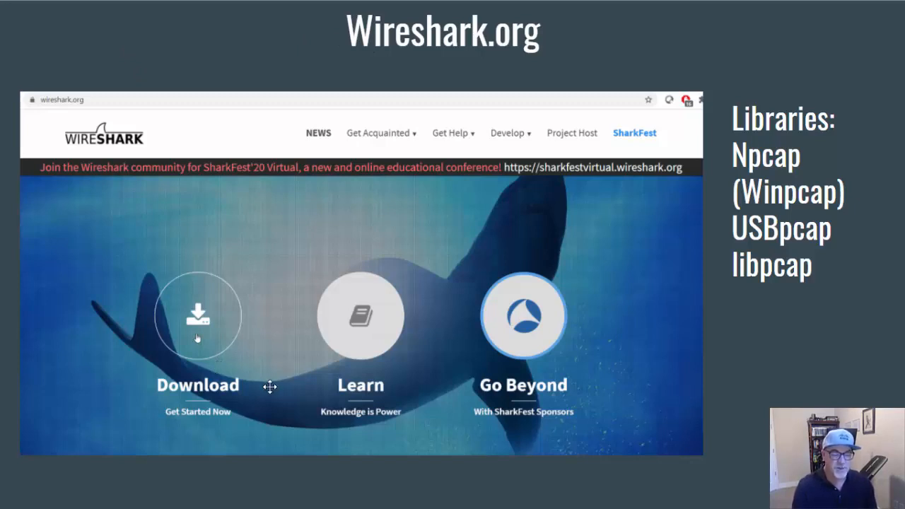
pyautogui.moveTo(281, 49)
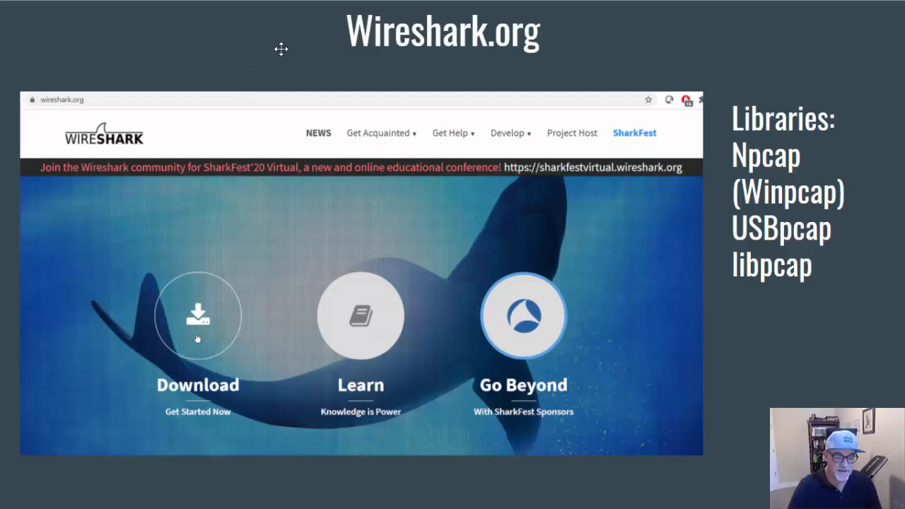
pyautogui.moveTo(393, 58)
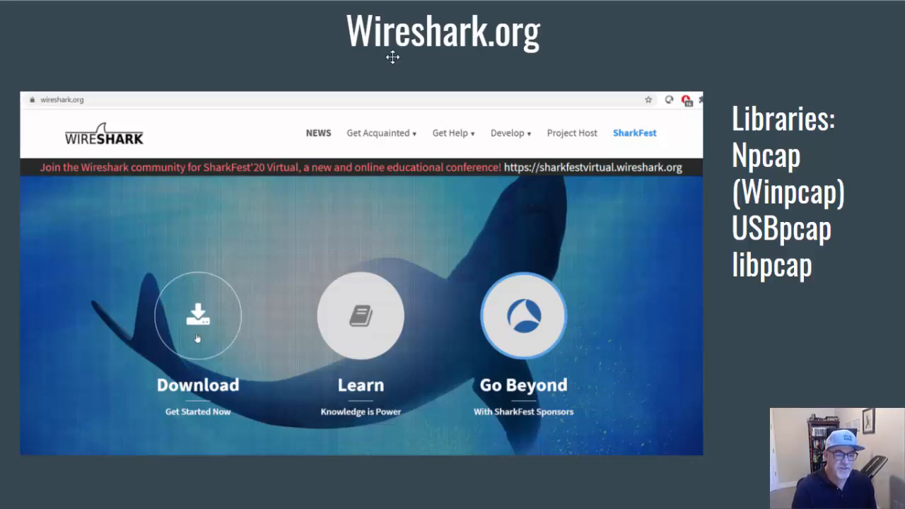
pyautogui.moveTo(573, 57)
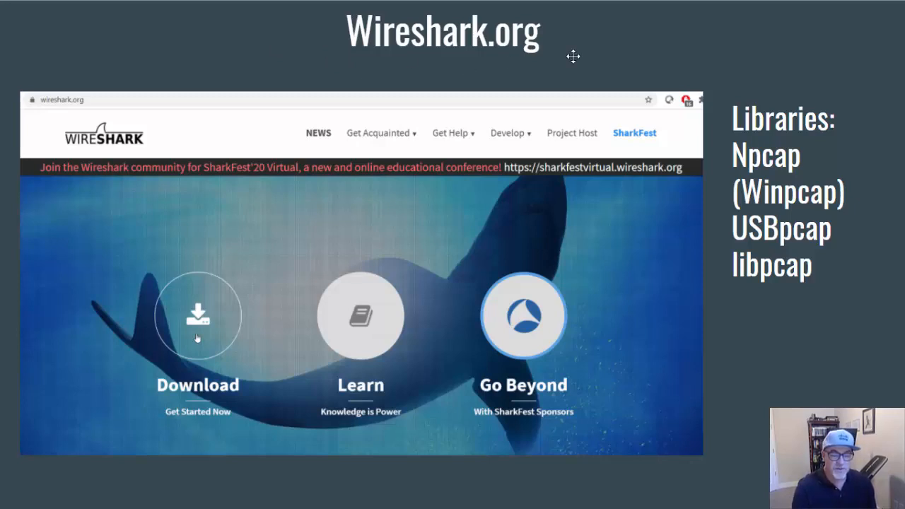
pyautogui.moveTo(783, 141)
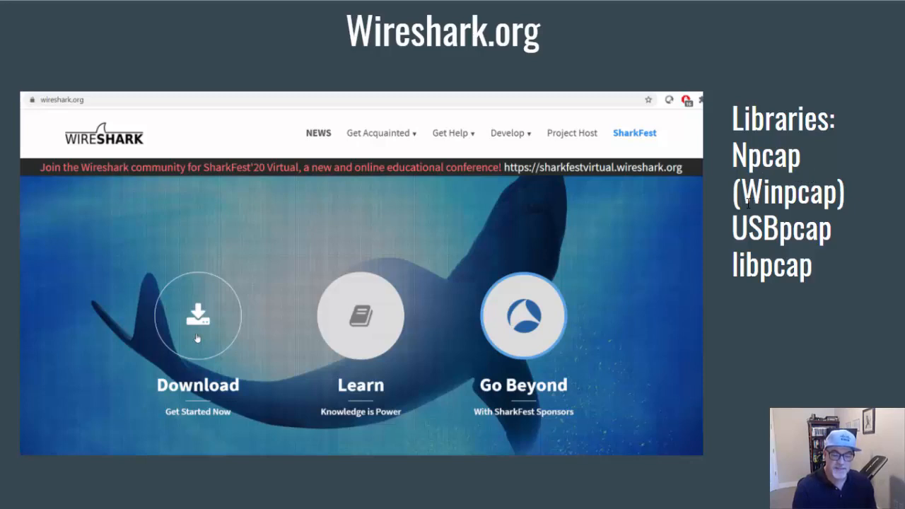
pyautogui.moveTo(779, 314)
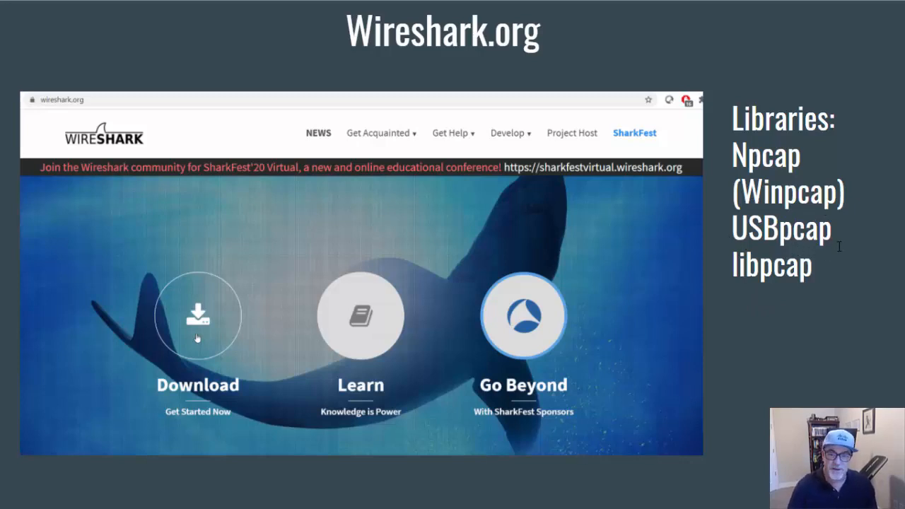
pyautogui.moveTo(401, 280)
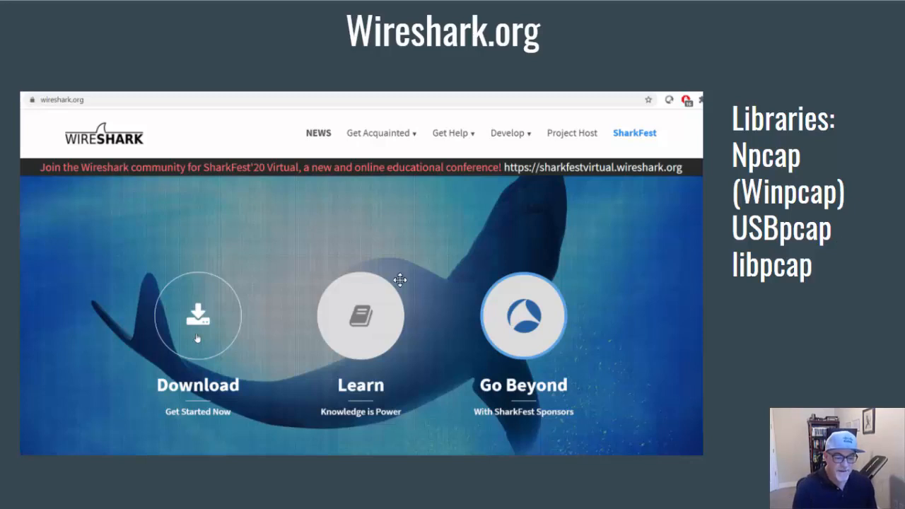
pyautogui.moveTo(523, 426)
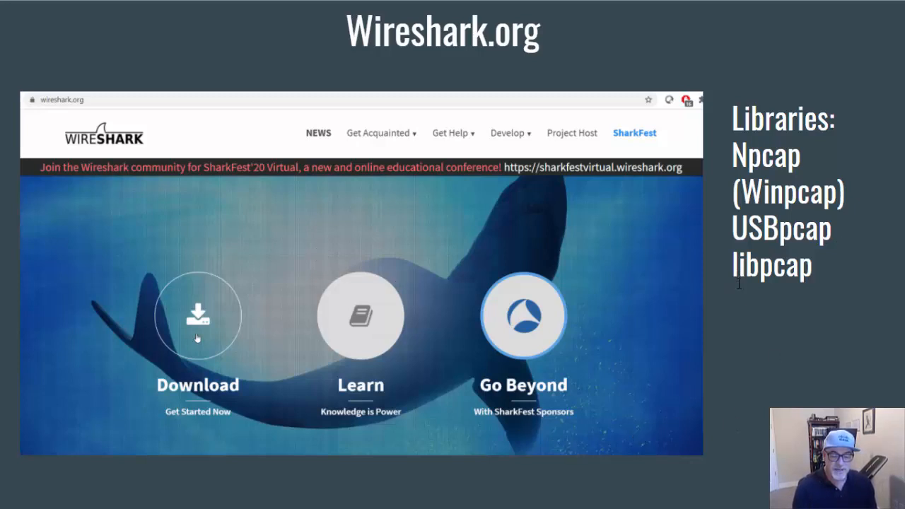
pyautogui.moveTo(717, 284)
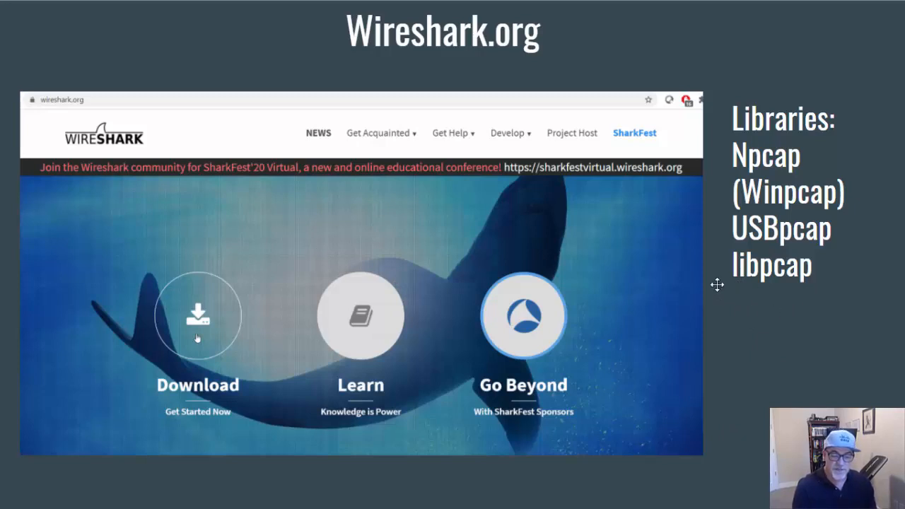
pyautogui.moveTo(817, 305)
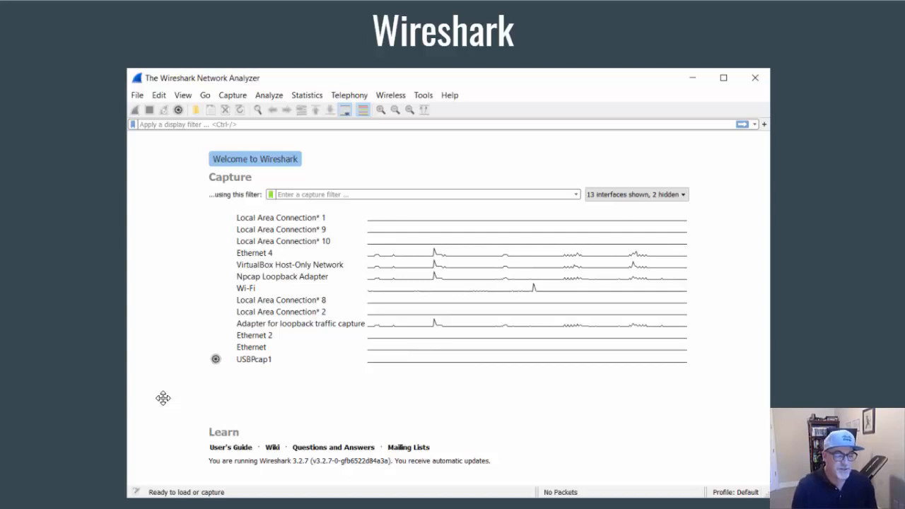
pyautogui.moveTo(407, 169)
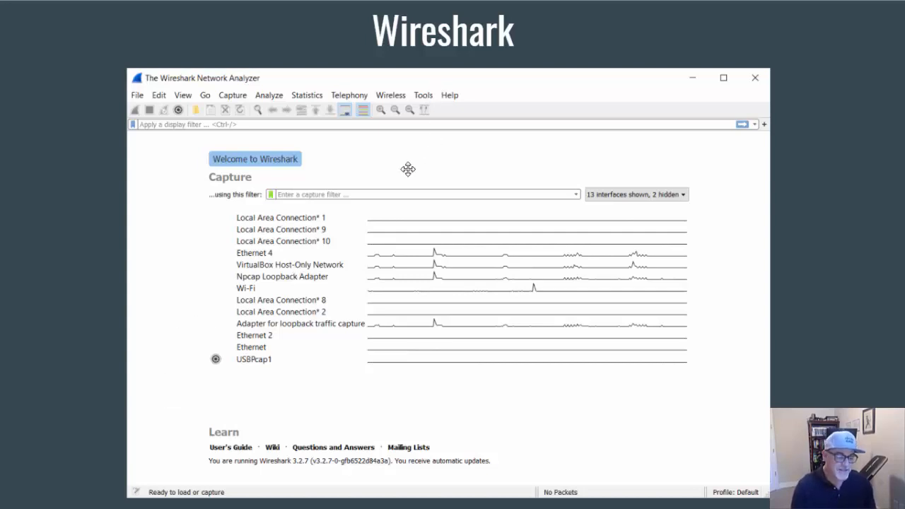
pyautogui.moveTo(227, 248)
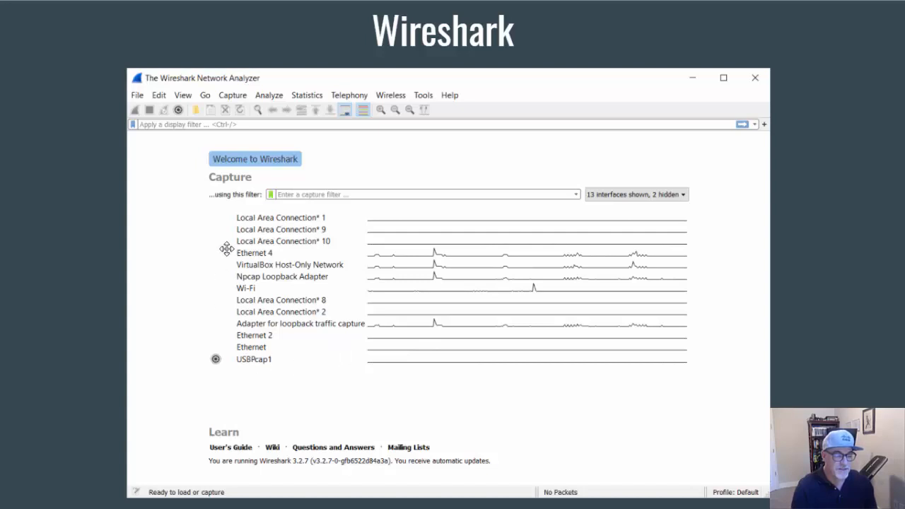
pyautogui.moveTo(241, 354)
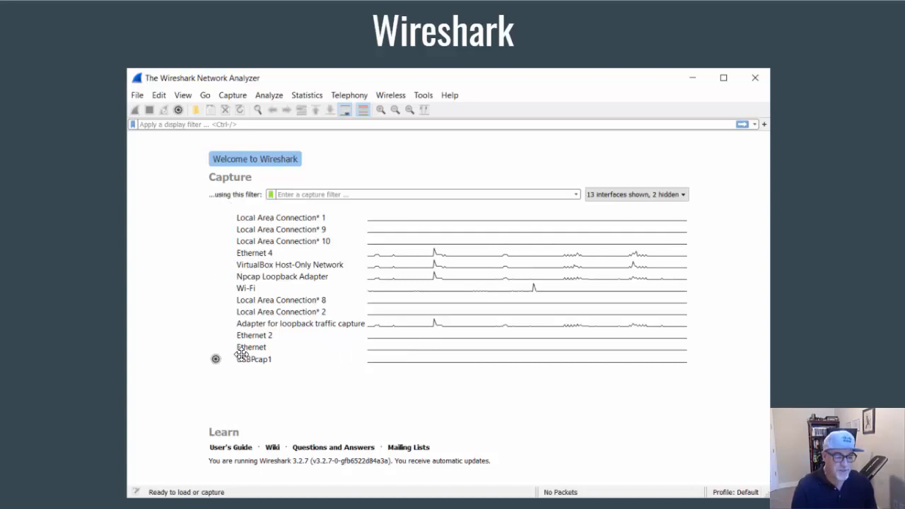
pyautogui.moveTo(217, 309)
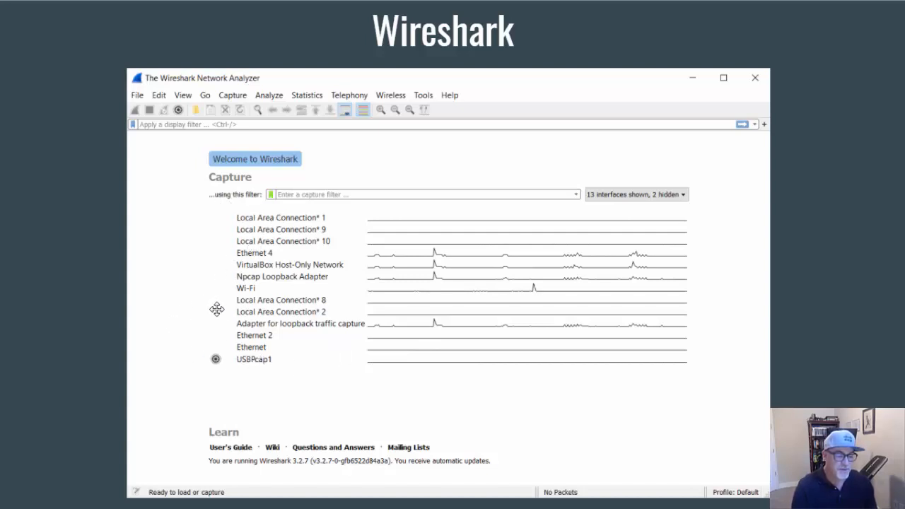
pyautogui.moveTo(301, 359)
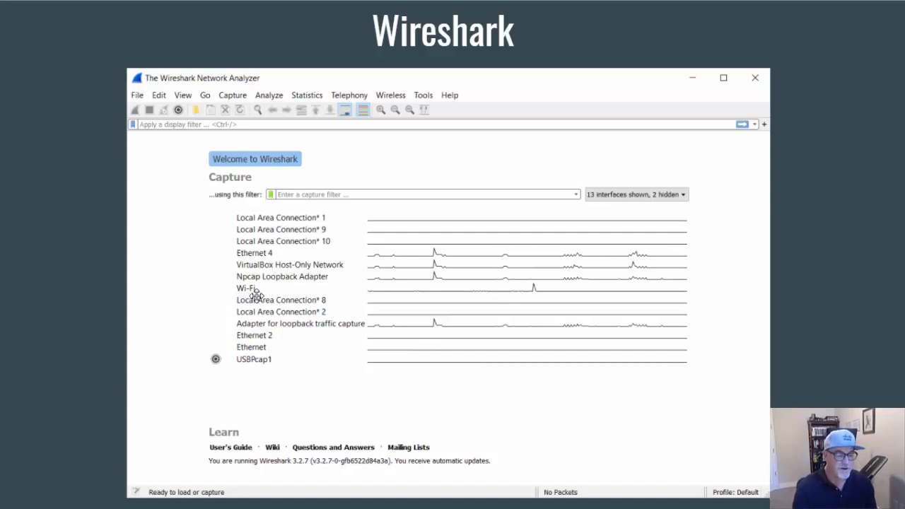
pyautogui.moveTo(161, 286)
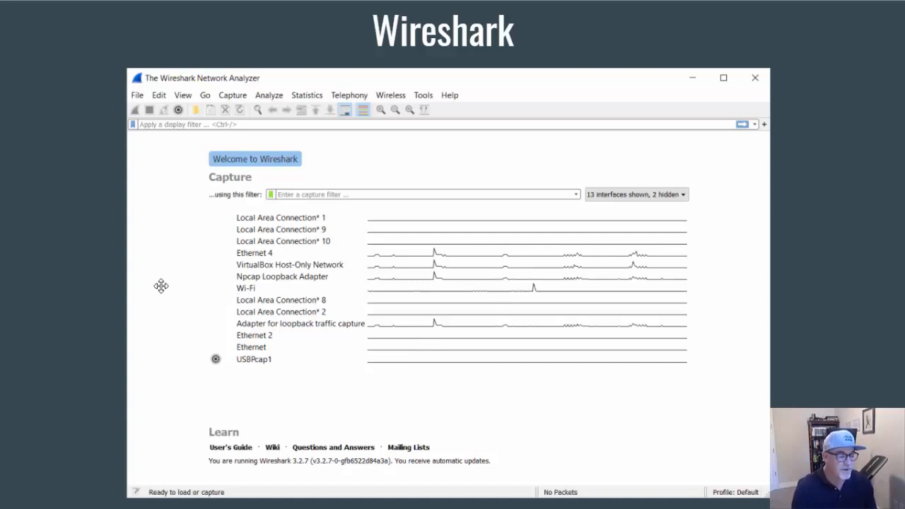
# Start a live packet capture on the Wi-Fi interface
pyautogui.click(723, 78)
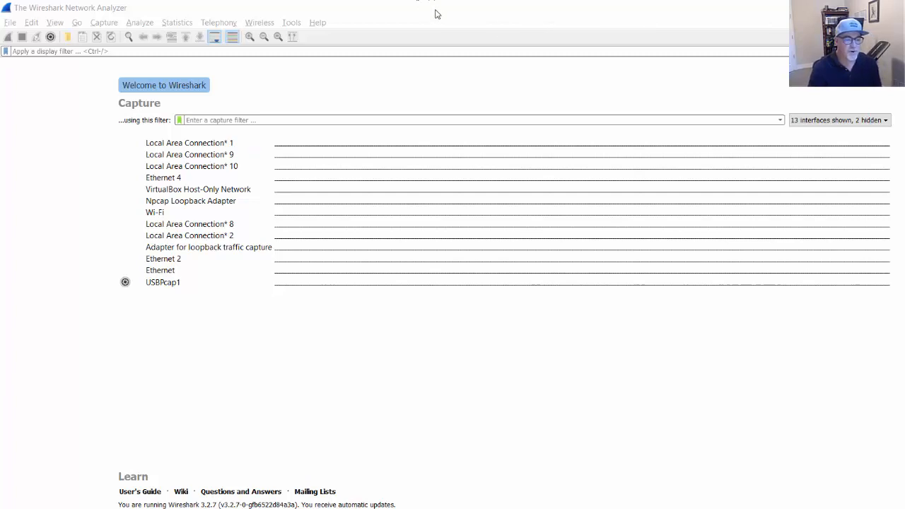
pyautogui.moveTo(267, 362)
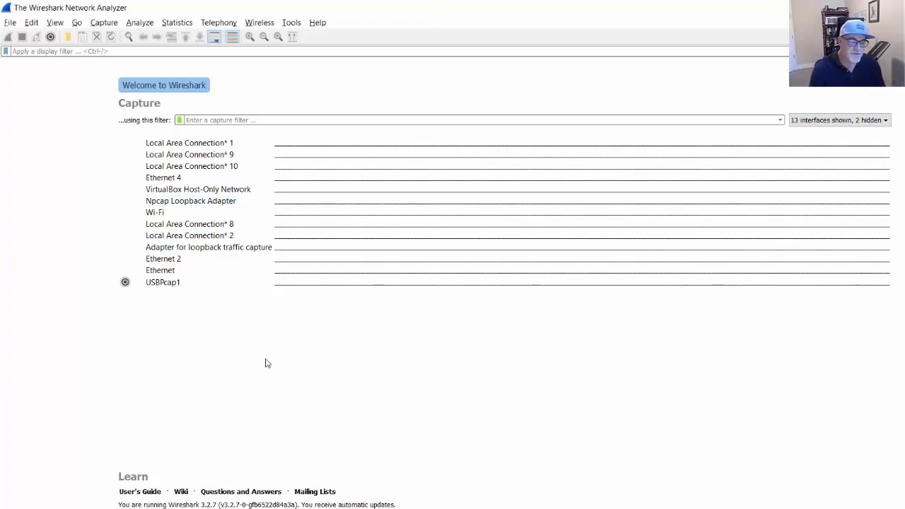
pyautogui.moveTo(81, 148)
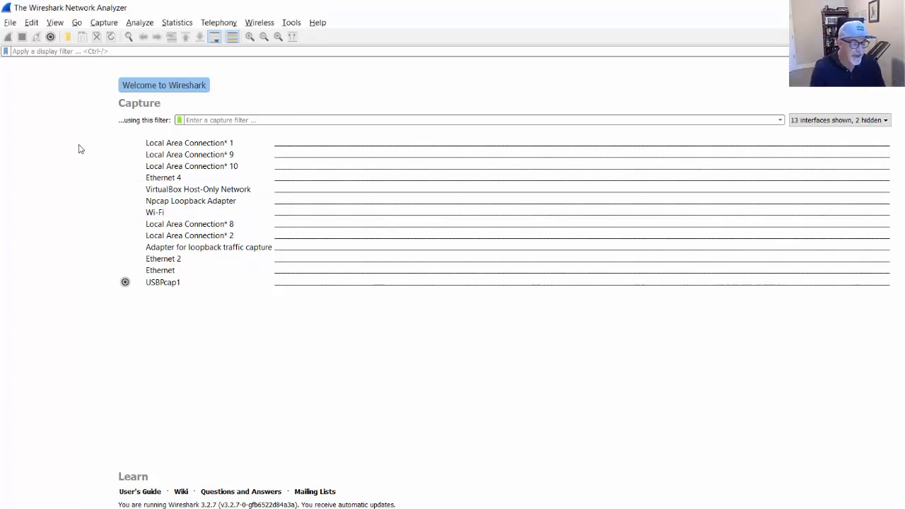
pyautogui.moveTo(538, 377)
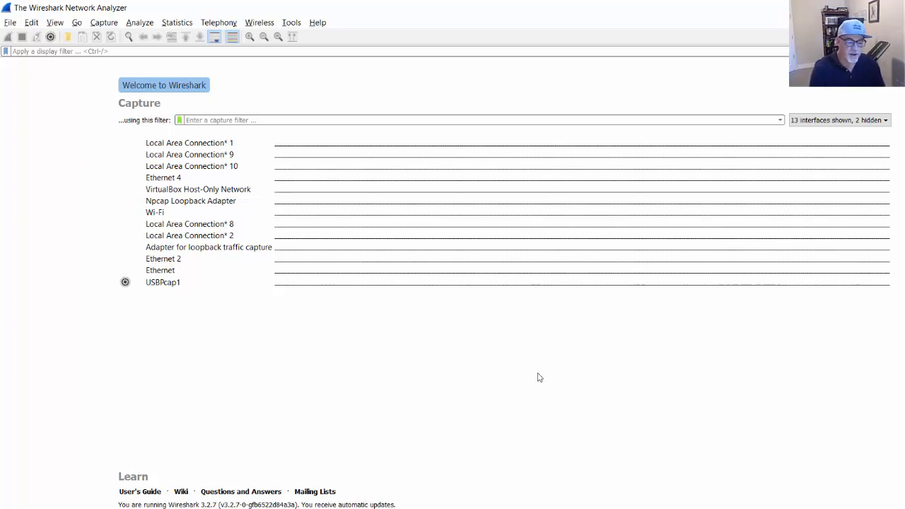
pyautogui.moveTo(465, 339)
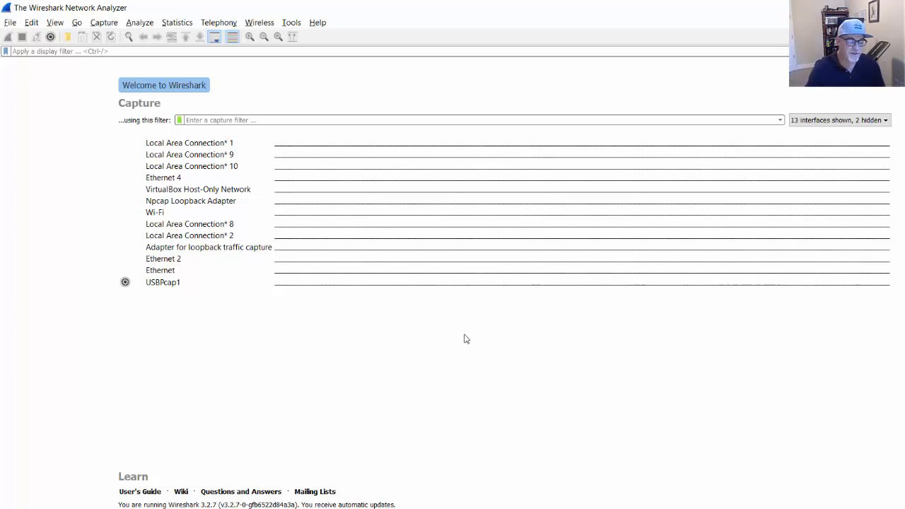
pyautogui.moveTo(615, 403)
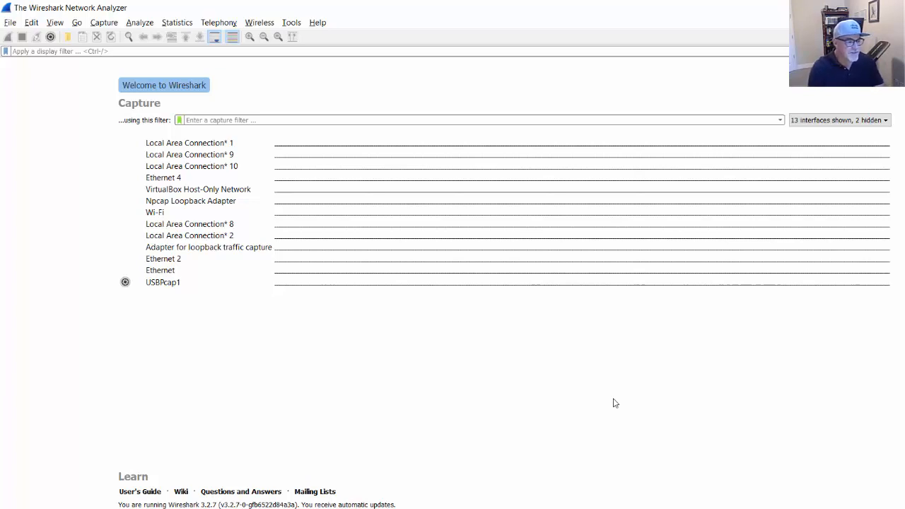
pyautogui.click(154, 212)
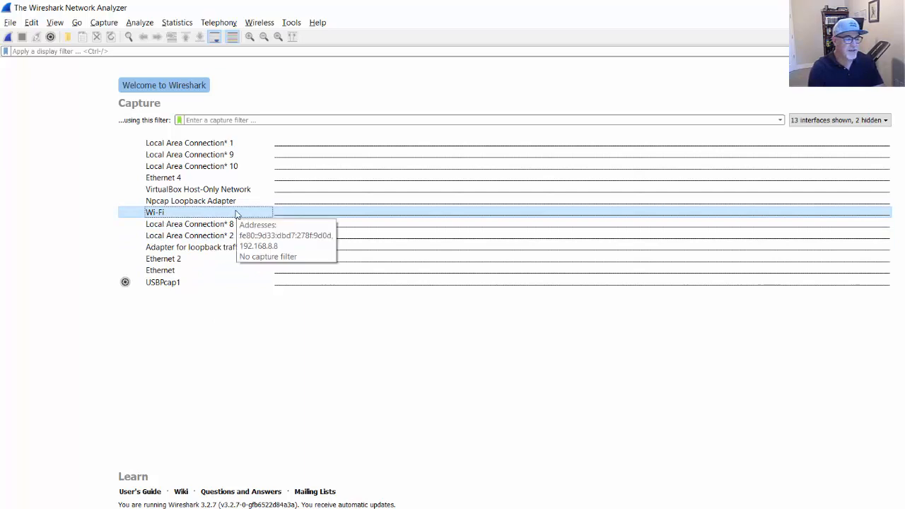
pyautogui.moveTo(182, 217)
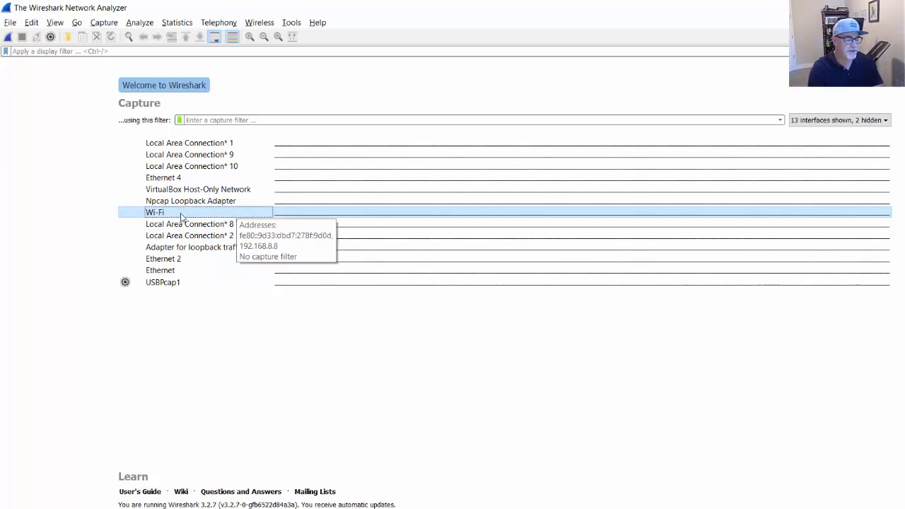
pyautogui.doubleClick(154, 213)
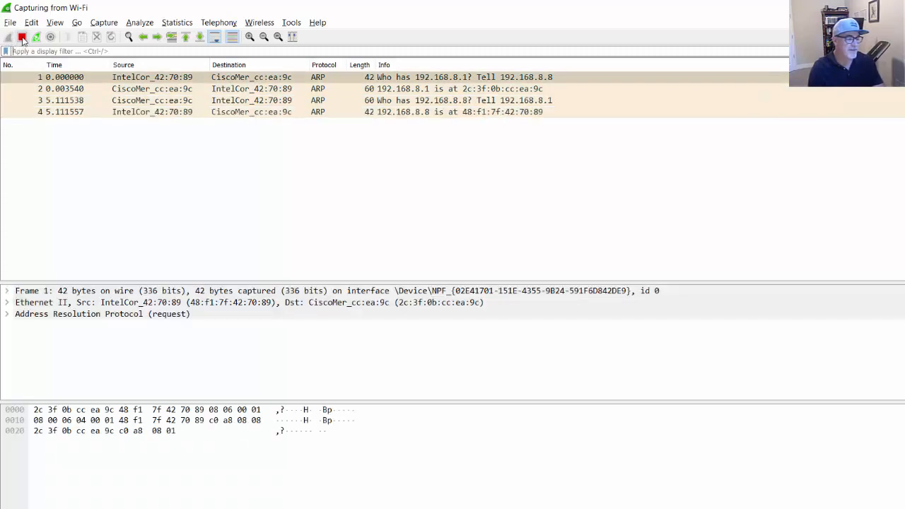
# Stop the capture and restart it, discarding the captured packets without saving
pyautogui.click(21, 37)
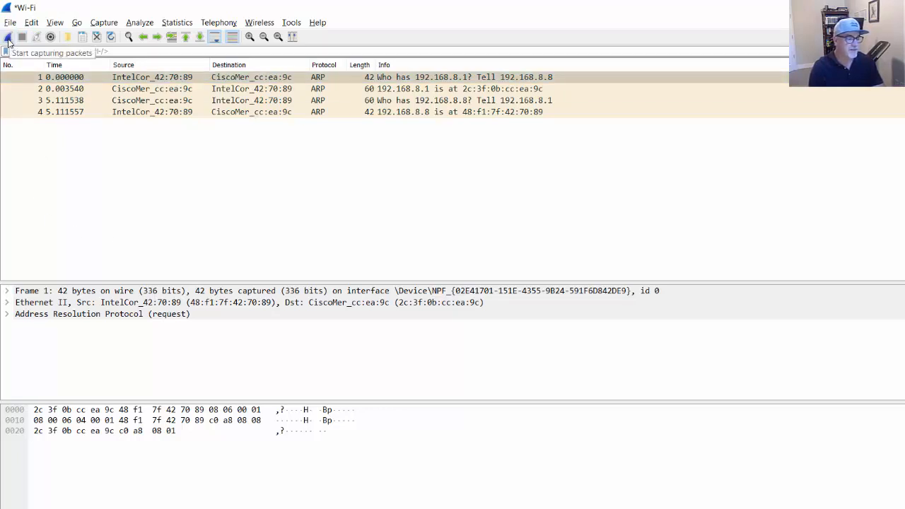
pyautogui.click(9, 36)
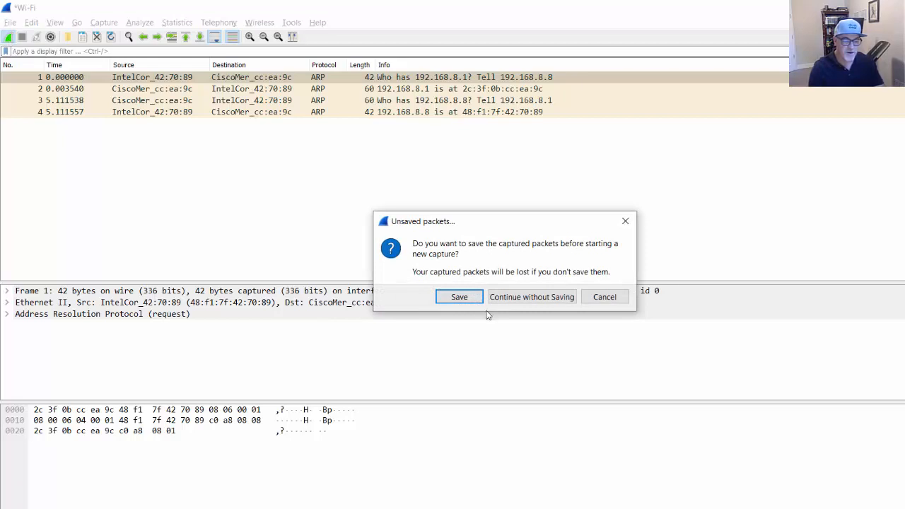
pyautogui.click(531, 297)
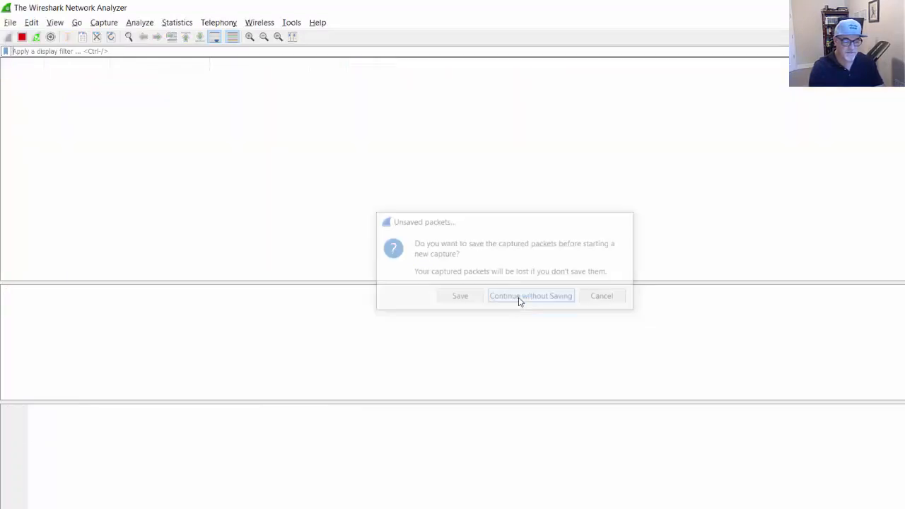
pyautogui.click(531, 295)
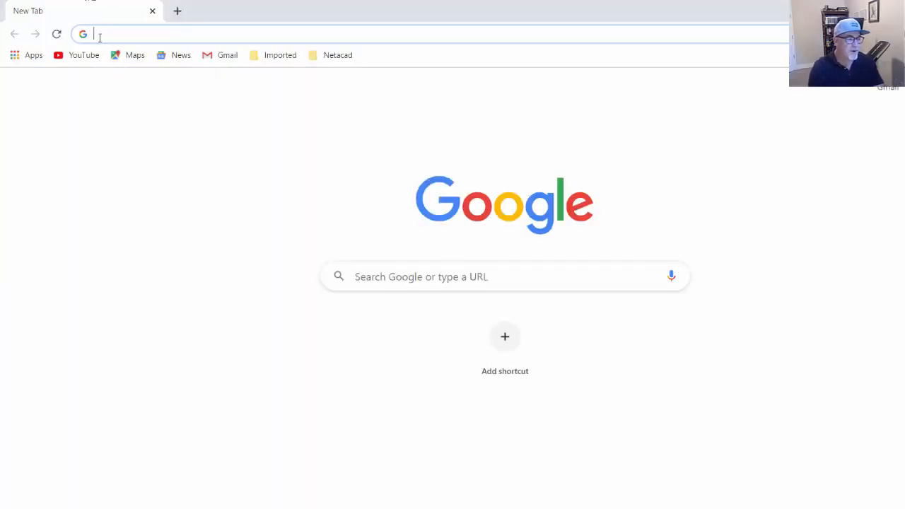
# Load linuxmint.com, open dalberghetti.com in a second tab, and start a third tab
pyautogui.click(283, 34)
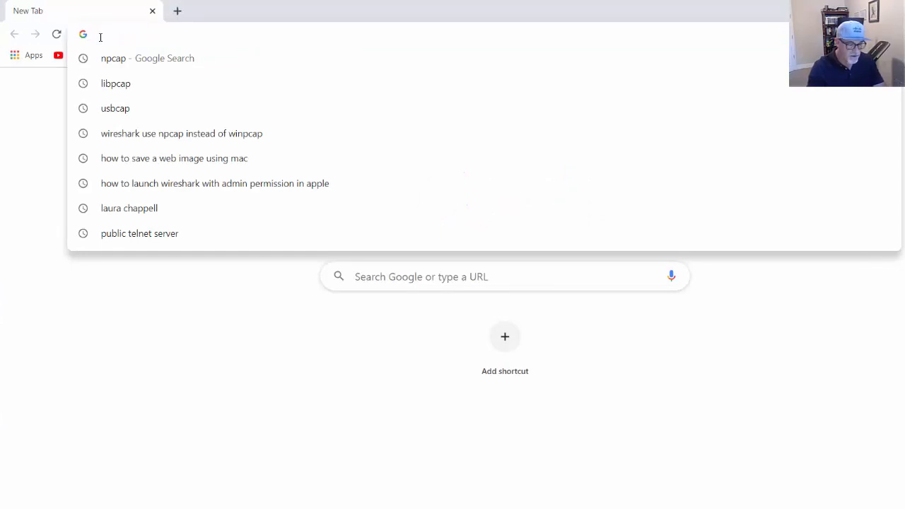
pyautogui.write('linuxmint.com')
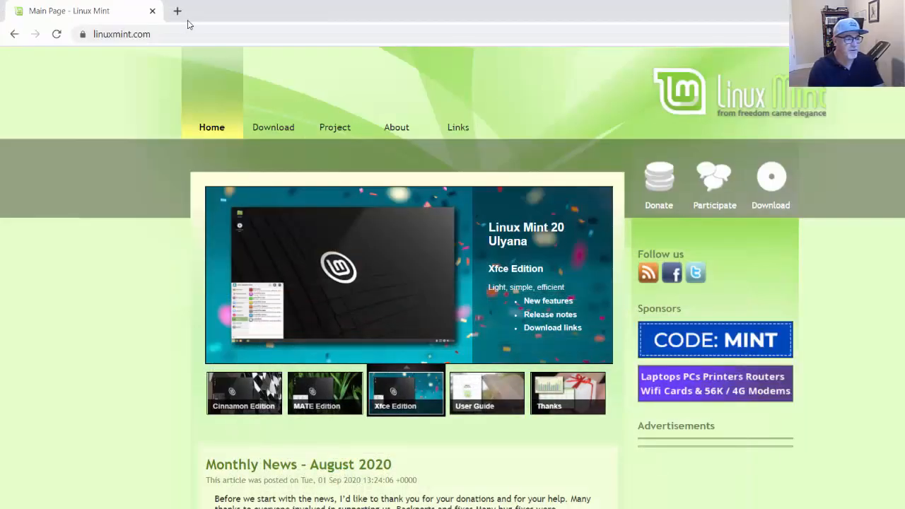
pyautogui.click(177, 10)
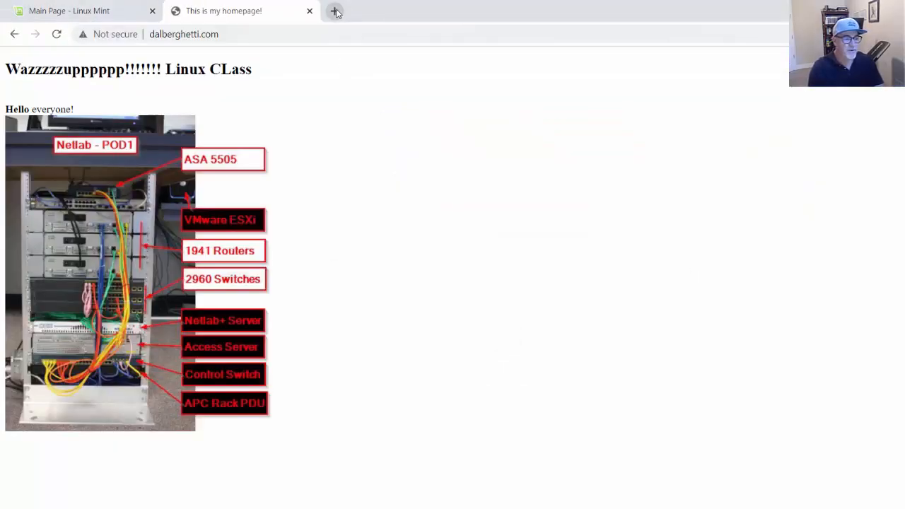
pyautogui.click(335, 11)
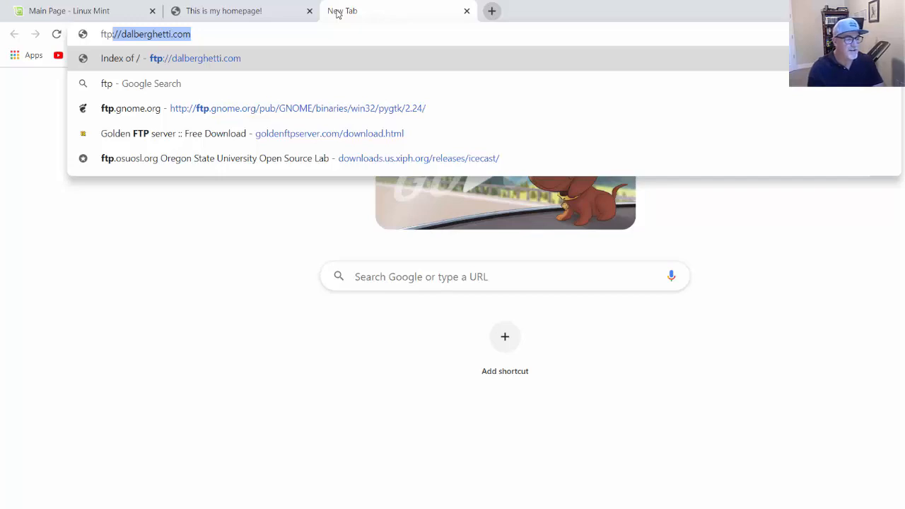
pyautogui.moveTo(113, 53)
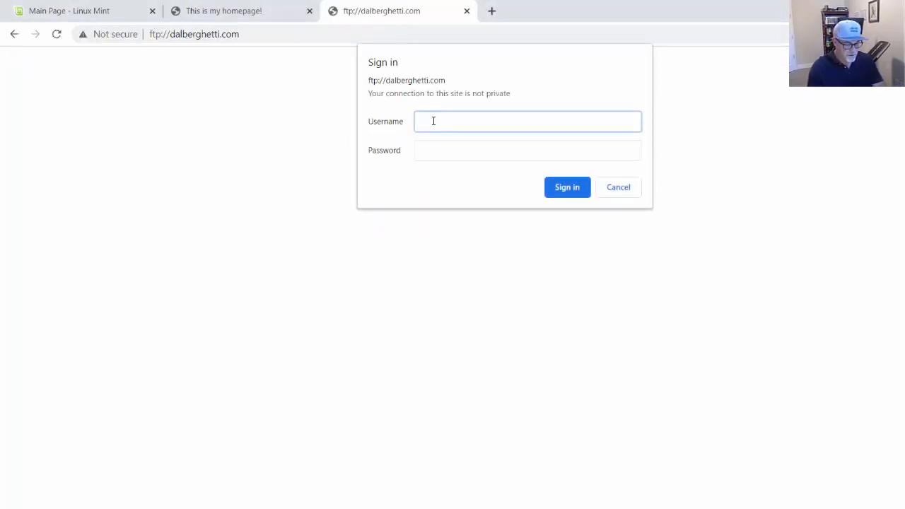
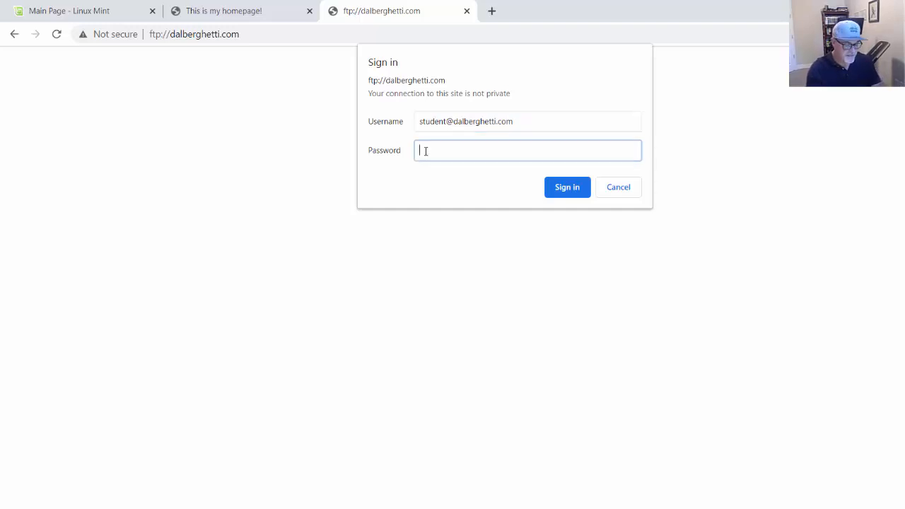
# Sign in to the dalberghetti.com FTP server with the student account and password
pyautogui.write('password')
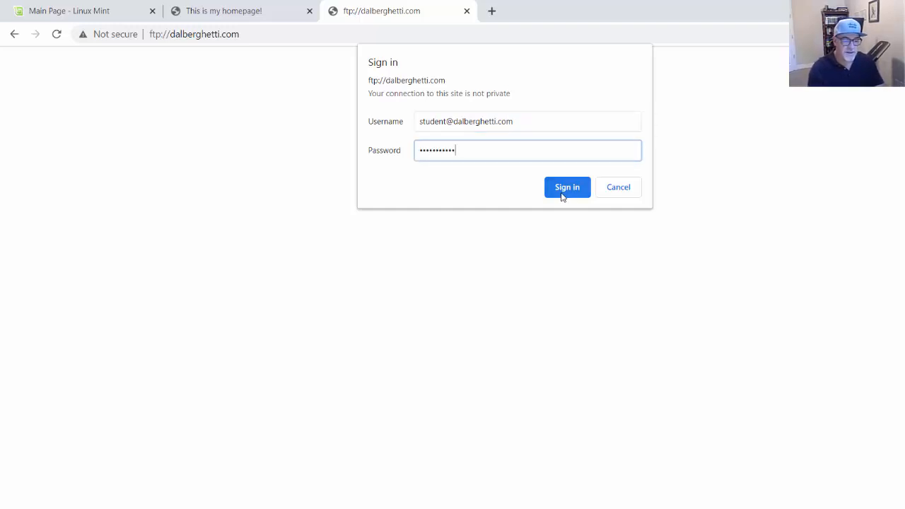
pyautogui.click(567, 187)
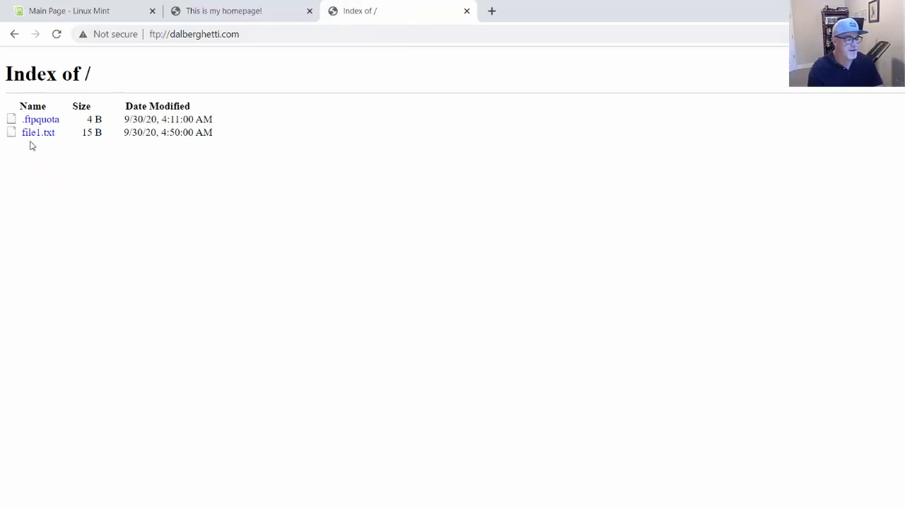
# Request file1.txt from the FTP index listing
pyautogui.click(38, 133)
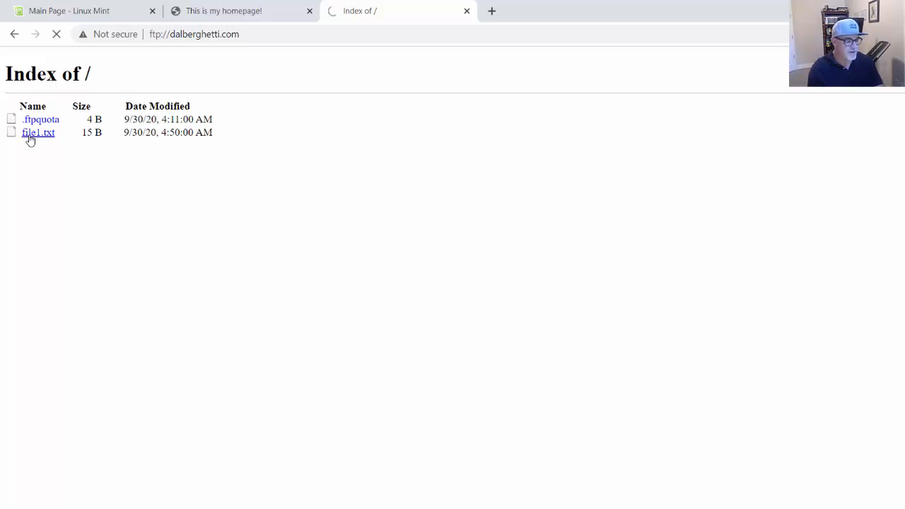
pyautogui.click(38, 132)
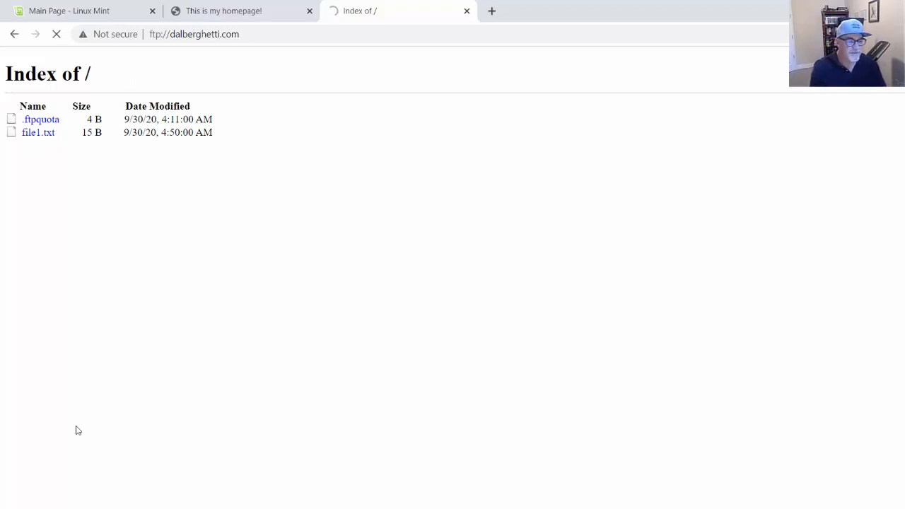
pyautogui.click(38, 132)
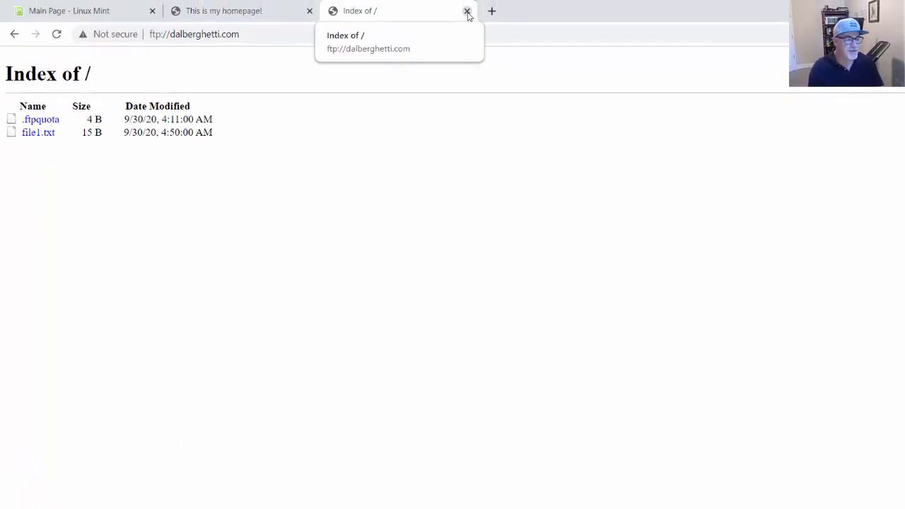
# Close the 'Index of /' FTP tab and the 'This is my homepage!' tab
pyautogui.click(466, 12)
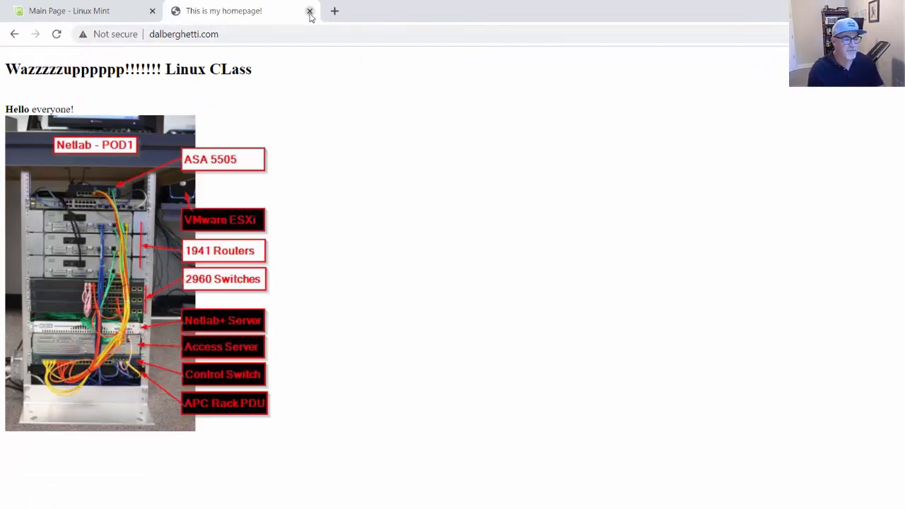
pyautogui.click(309, 10)
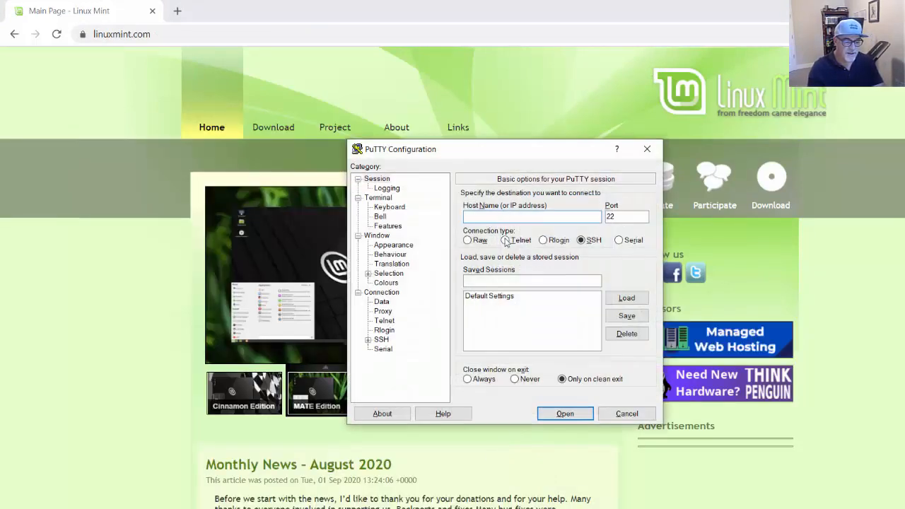
# Connect via Telnet to host towel.blinkenlights.nl, port 23, from PuTTY Configuration
pyautogui.click(505, 240)
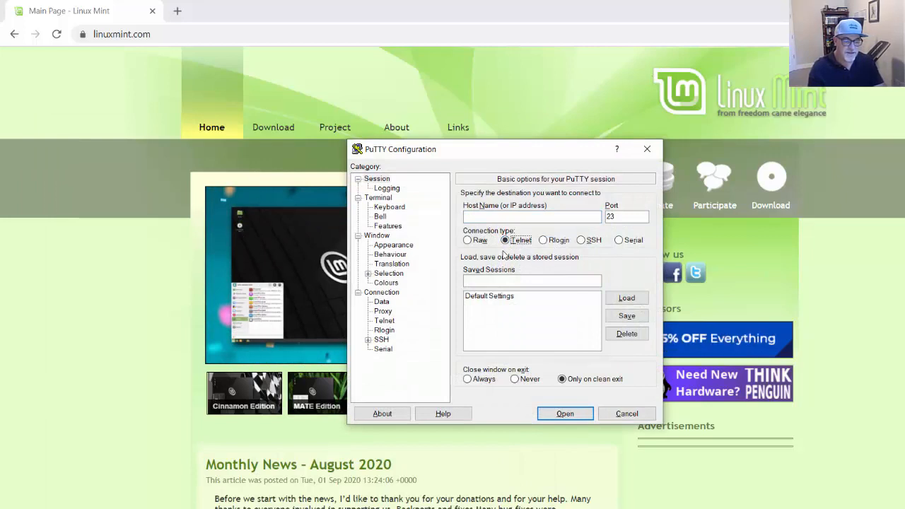
pyautogui.click(531, 215)
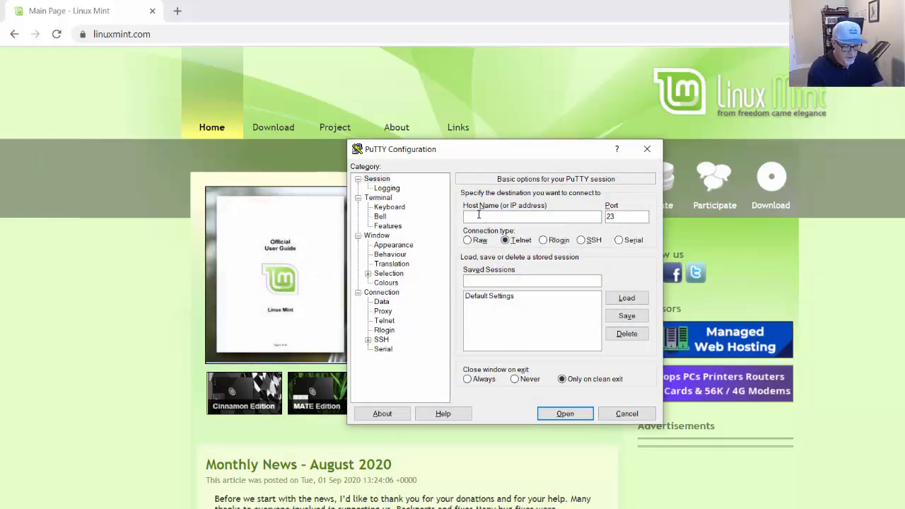
pyautogui.write('towel.blinke')
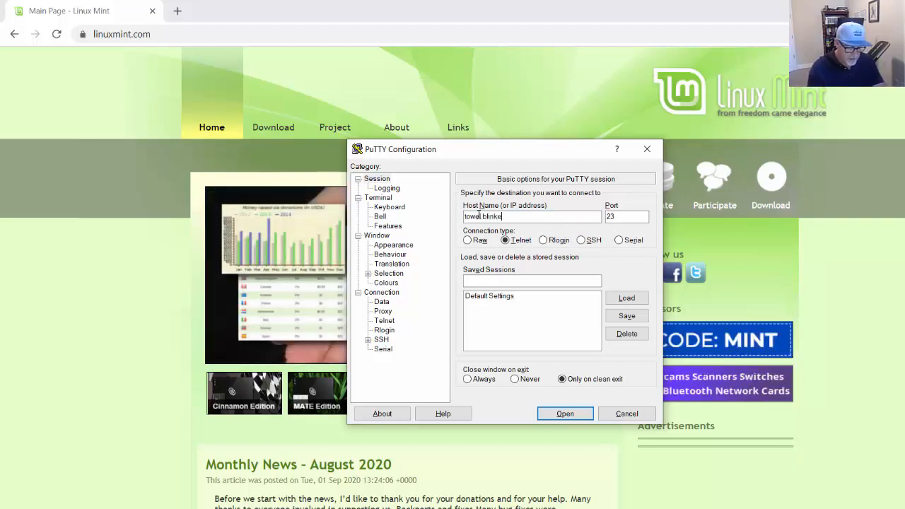
pyautogui.write('lights')
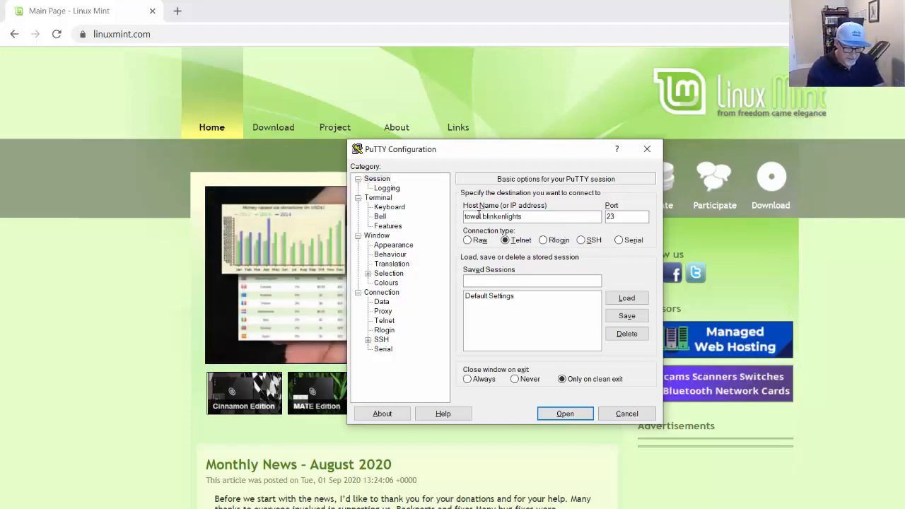
pyautogui.write('.nl')
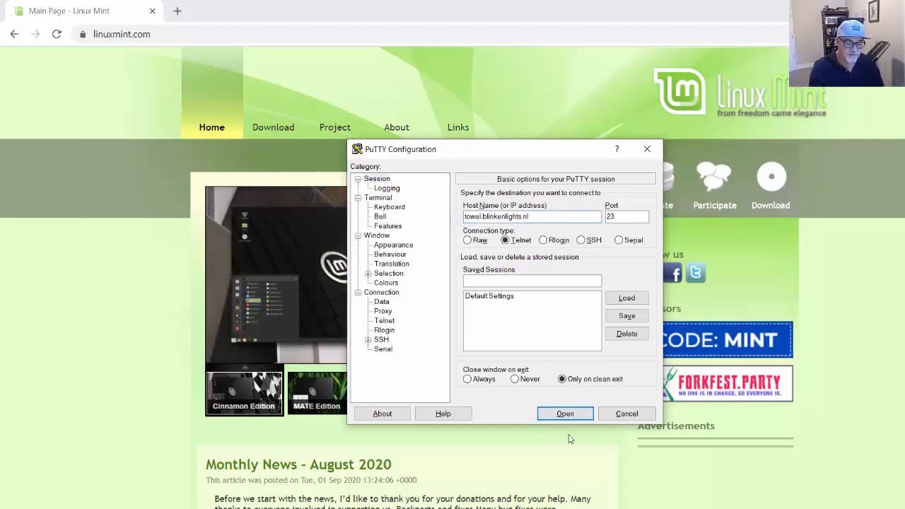
pyautogui.click(566, 414)
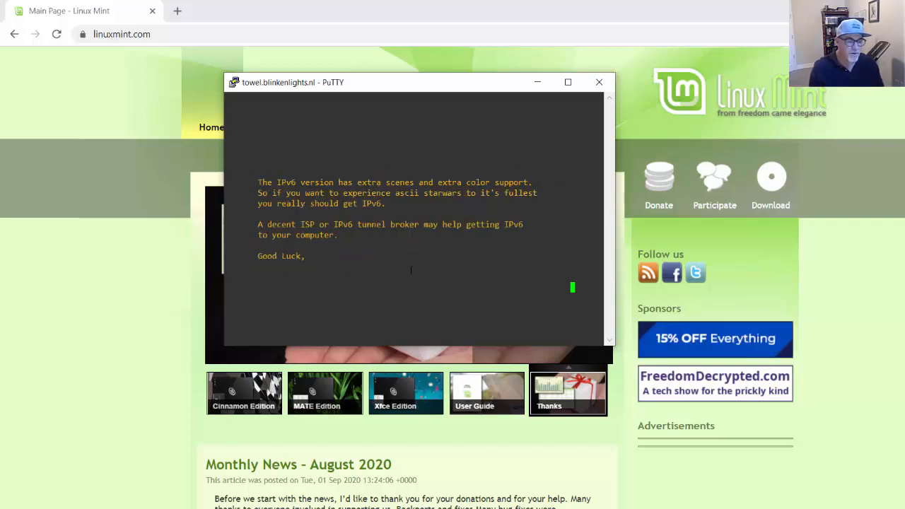
# Reposition the PuTTY window and watch the Star Wars Telnet stream
pyautogui.moveTo(410, 82); pyautogui.dragTo(409, 55)
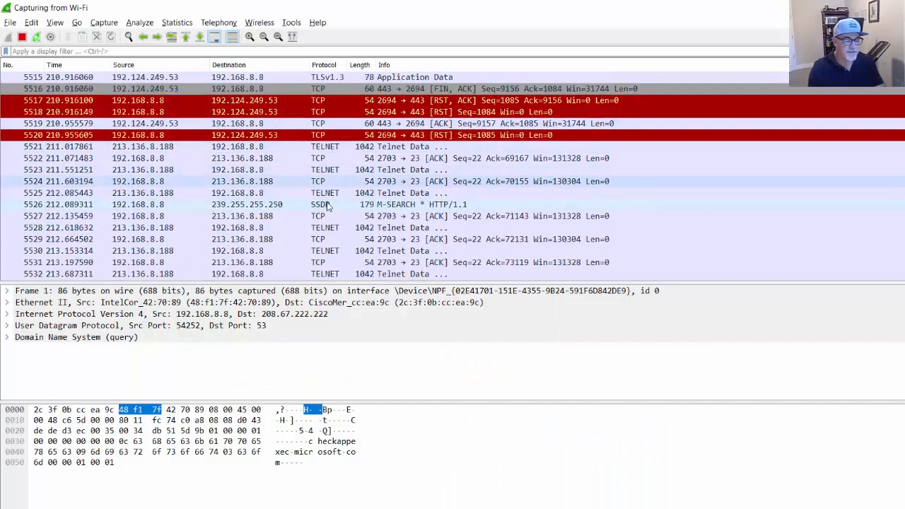
# Close the PuTTY Telnet session, confirm exit, and stop the Wireshark capture
pyautogui.scroll(-3)
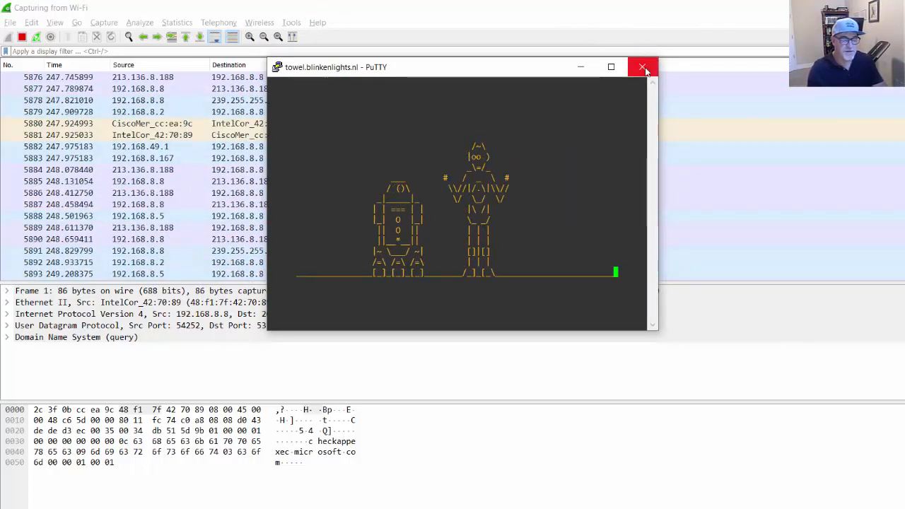
pyautogui.click(642, 67)
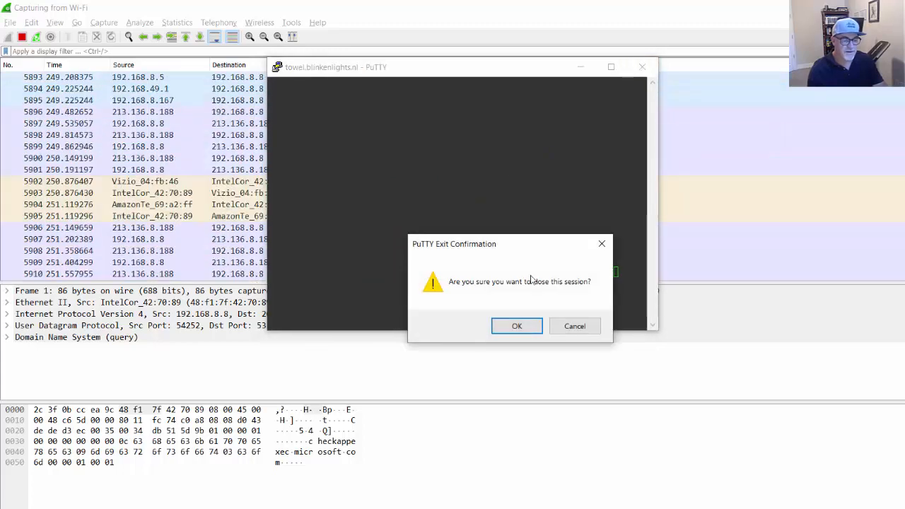
pyautogui.click(517, 326)
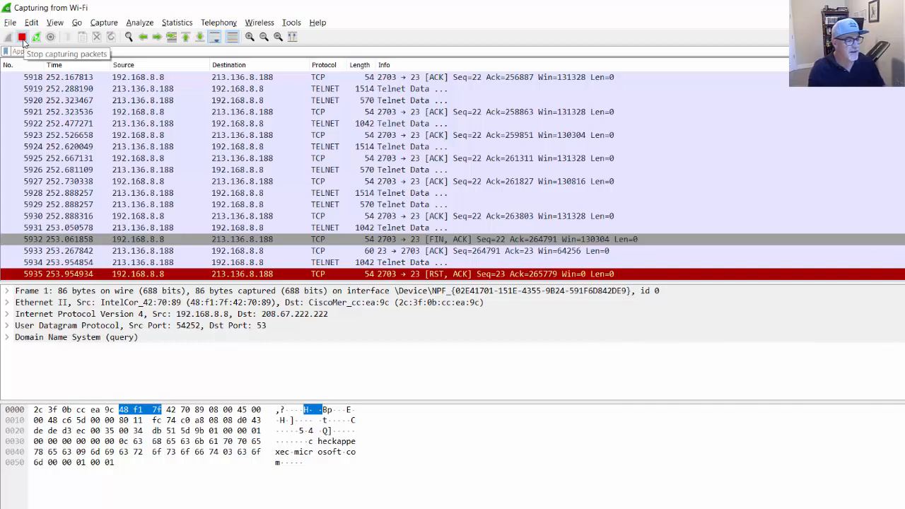
pyautogui.click(21, 36)
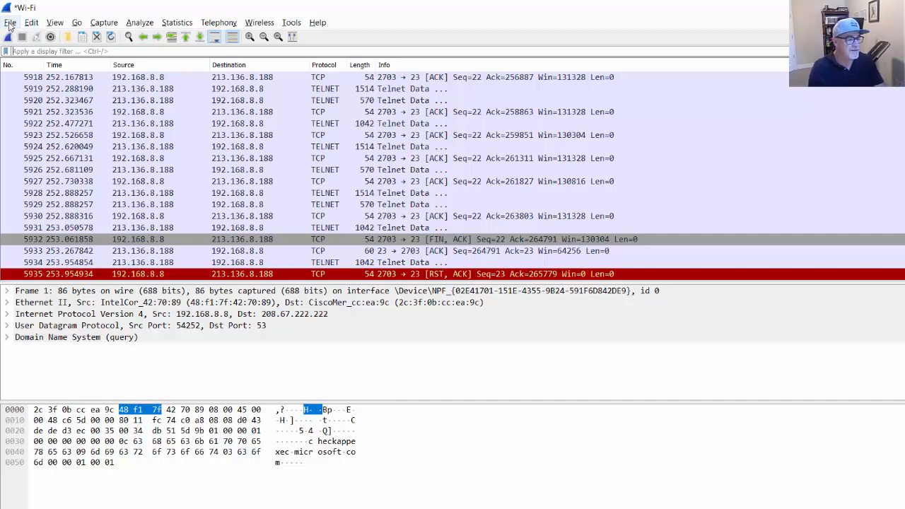
# Save the capture to Downloads as 'dans-pcap' via File > Save As
pyautogui.click(10, 22)
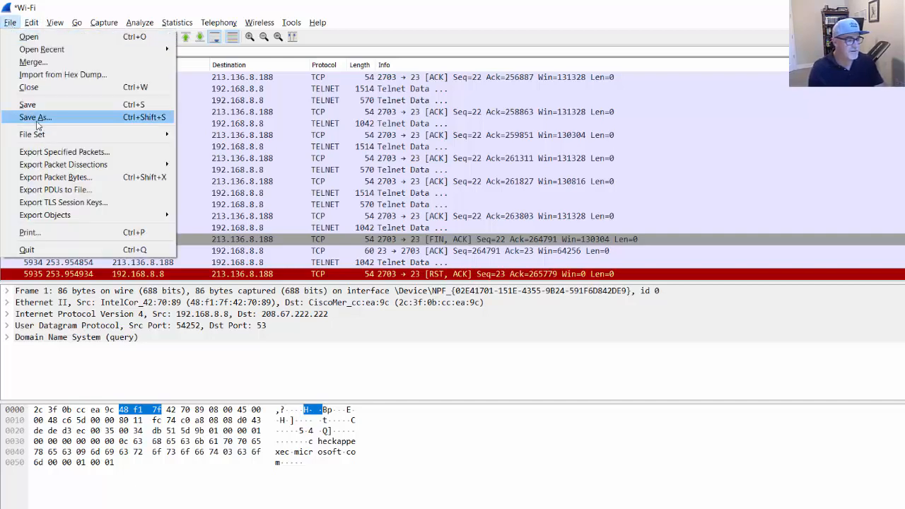
pyautogui.click(35, 117)
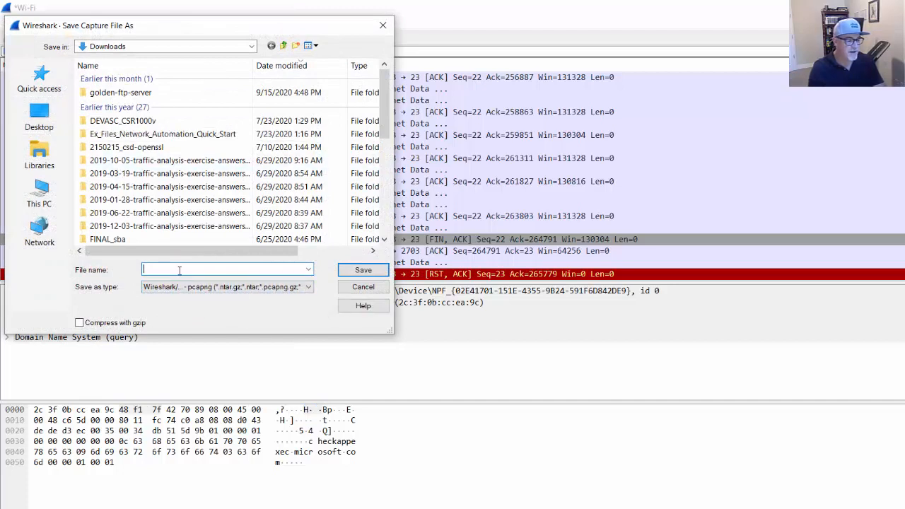
pyautogui.write('dans')
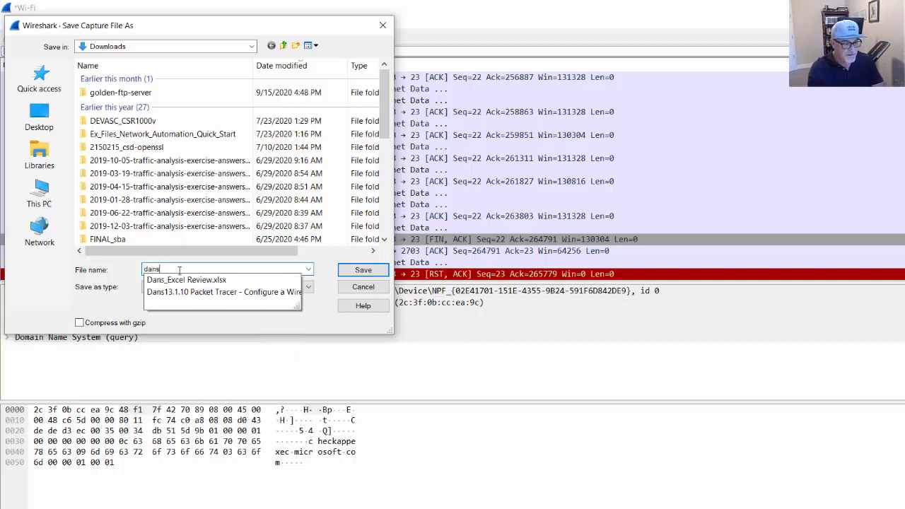
pyautogui.write('-')
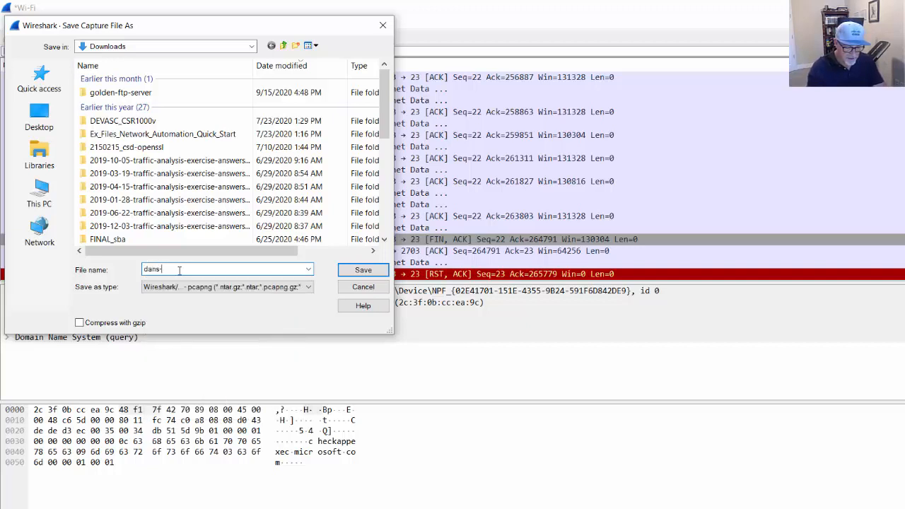
pyautogui.write('pcap')
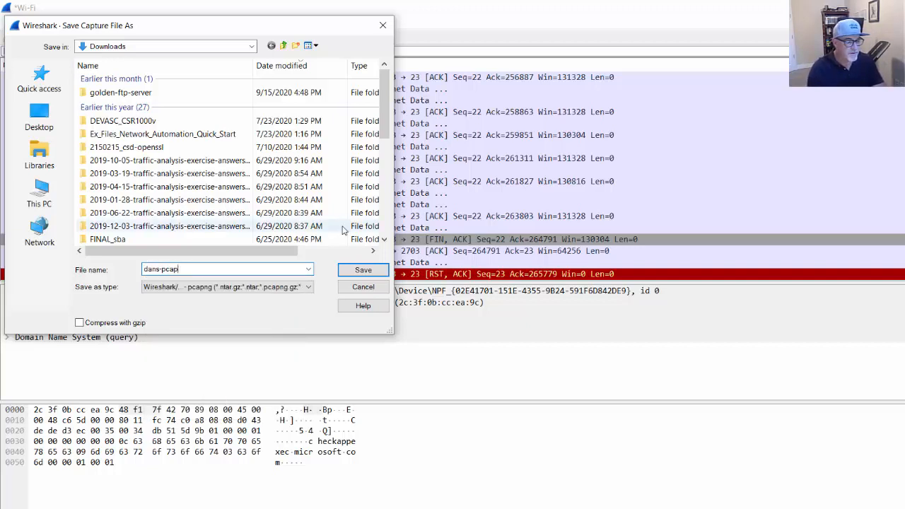
pyautogui.click(363, 270)
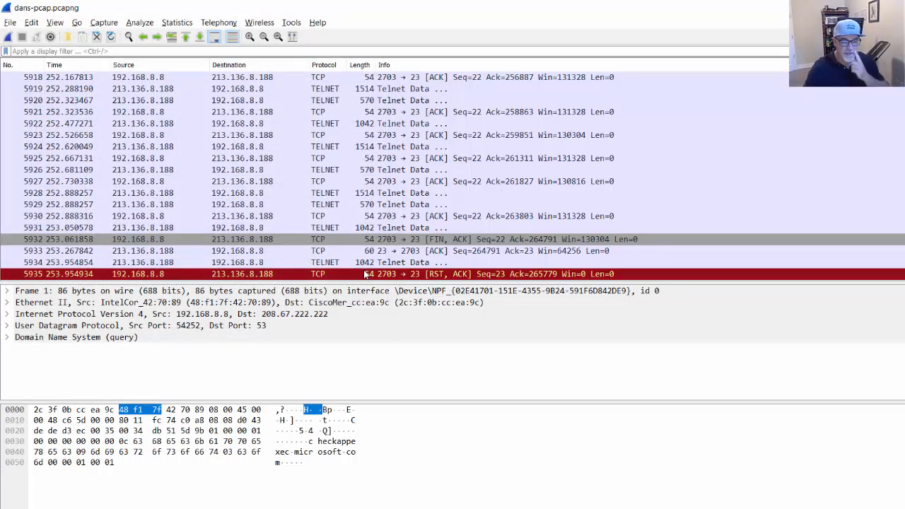
pyautogui.moveTo(382, 274)
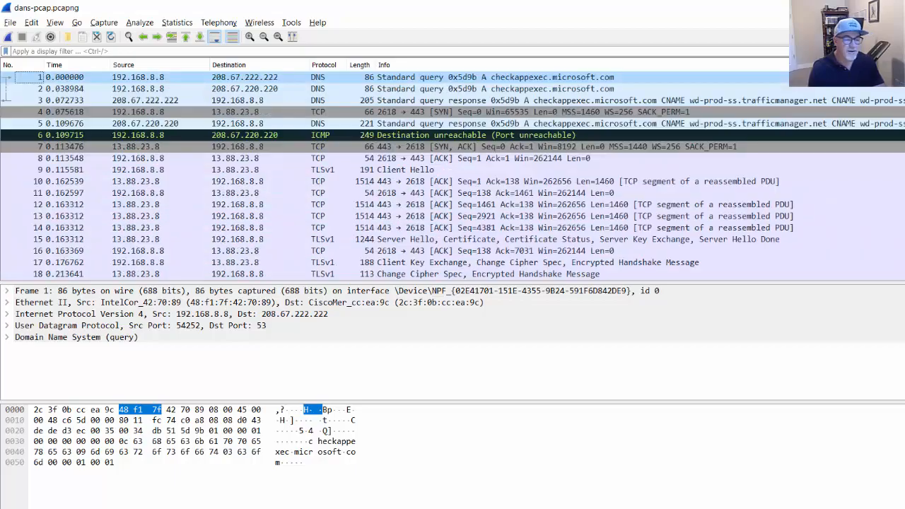
# Return to the top of the packet list and select packet 11, a TCP acknowledgement
pyautogui.scroll(-3)
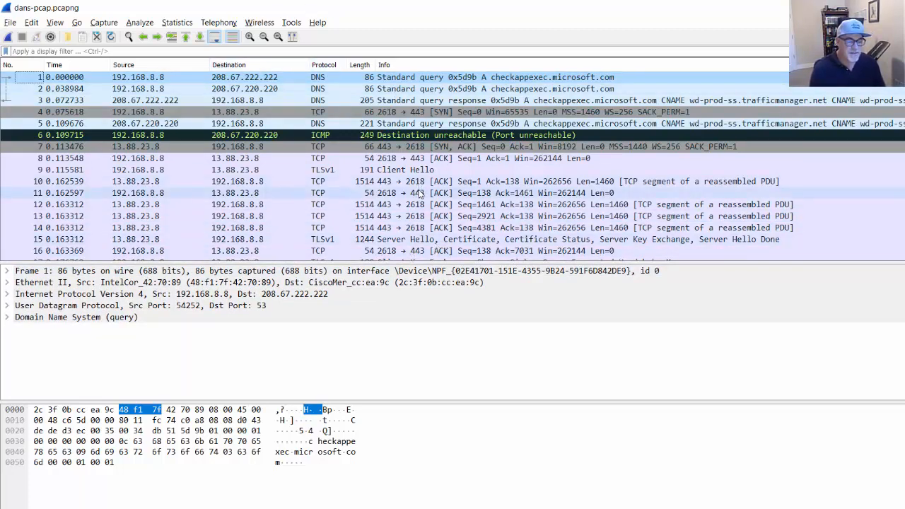
pyautogui.click(417, 181)
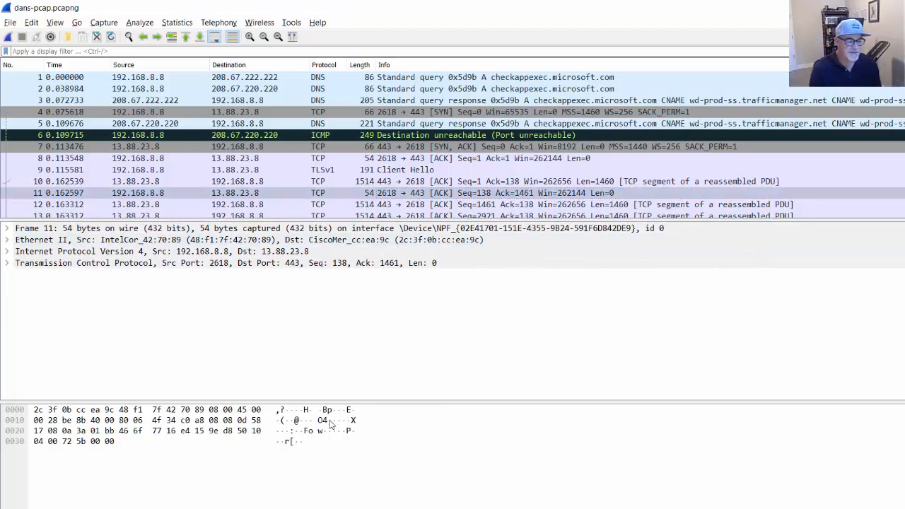
pyautogui.click(51, 410)
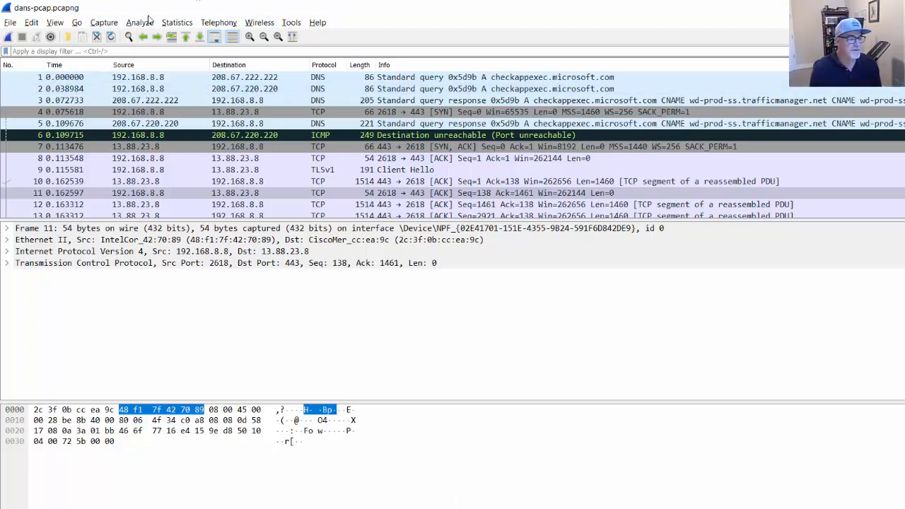
pyautogui.click(55, 21)
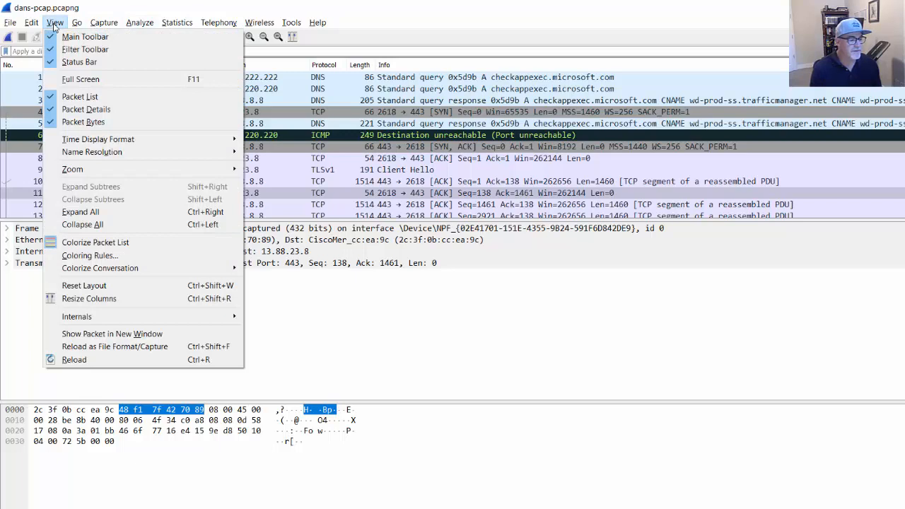
pyautogui.moveTo(82, 122)
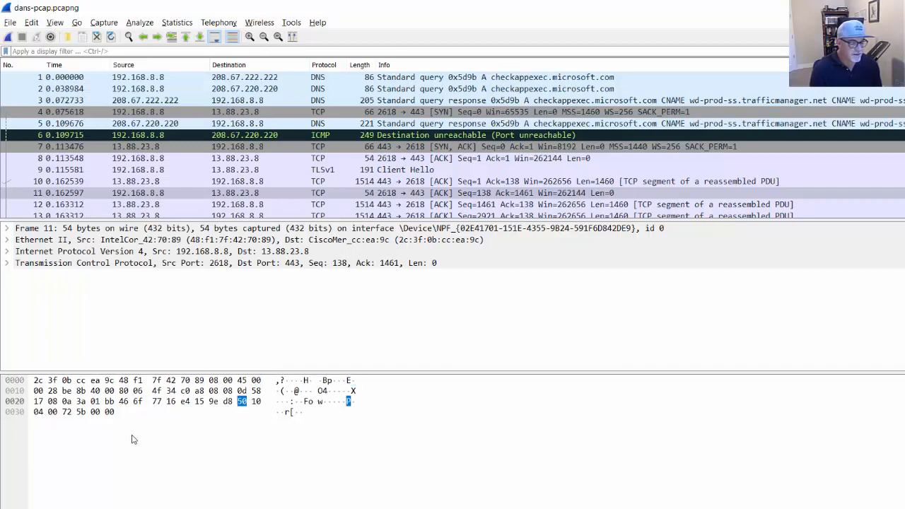
pyautogui.click(101, 412)
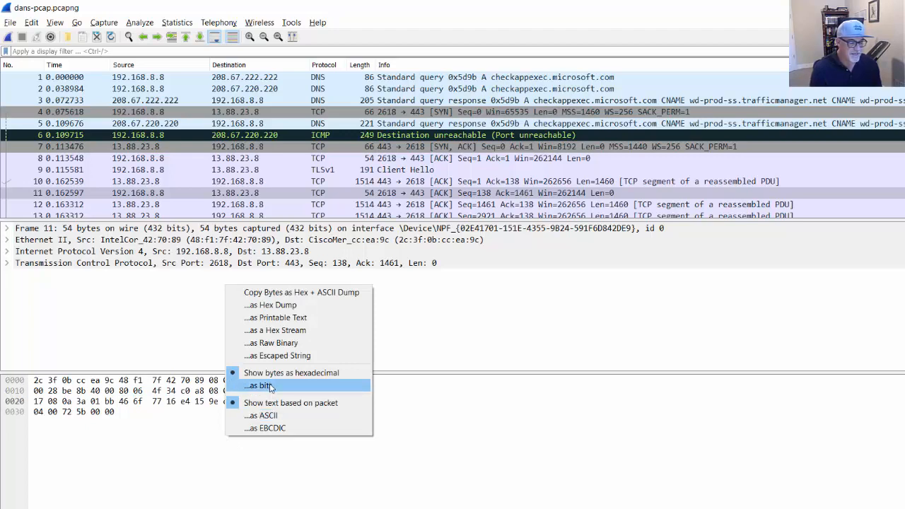
pyautogui.click(260, 385)
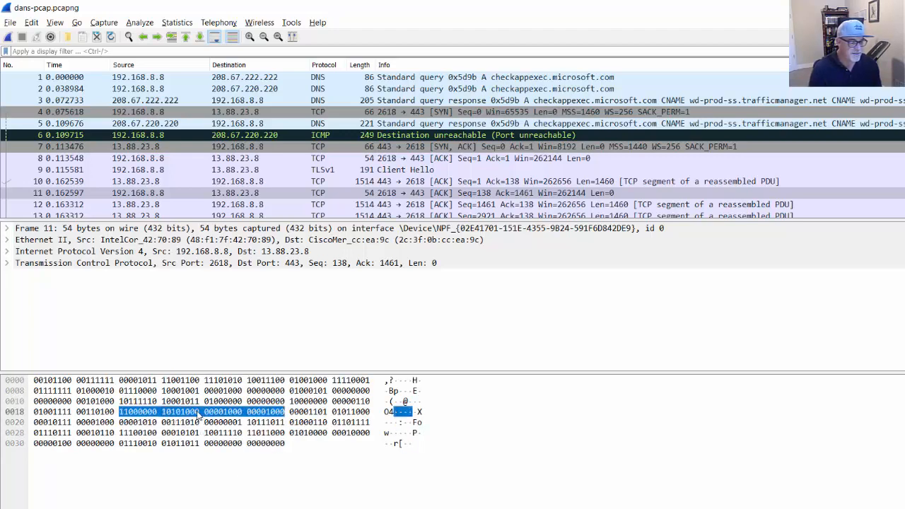
pyautogui.rightClick(198, 412)
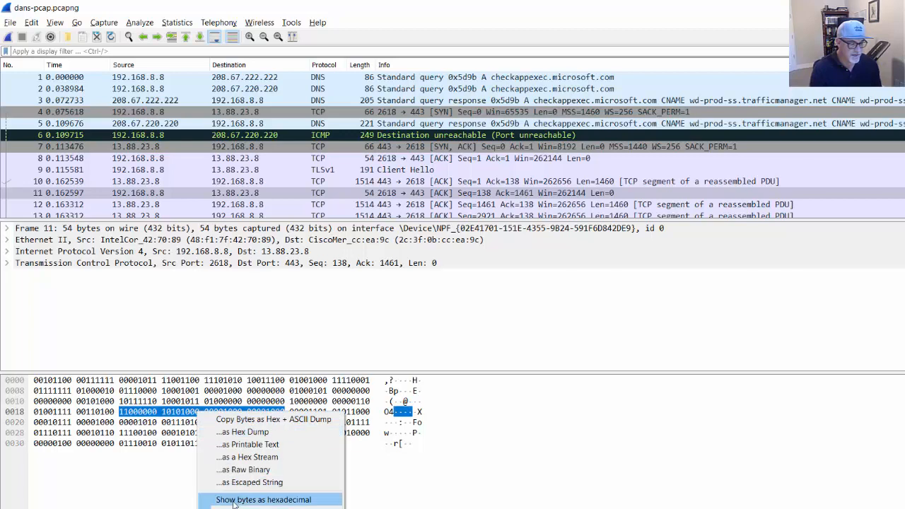
pyautogui.click(263, 500)
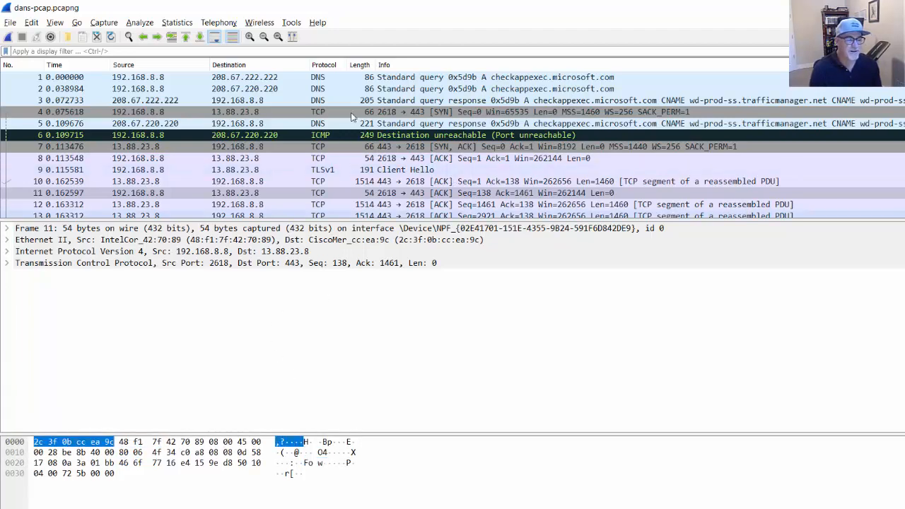
pyautogui.moveTo(397, 224)
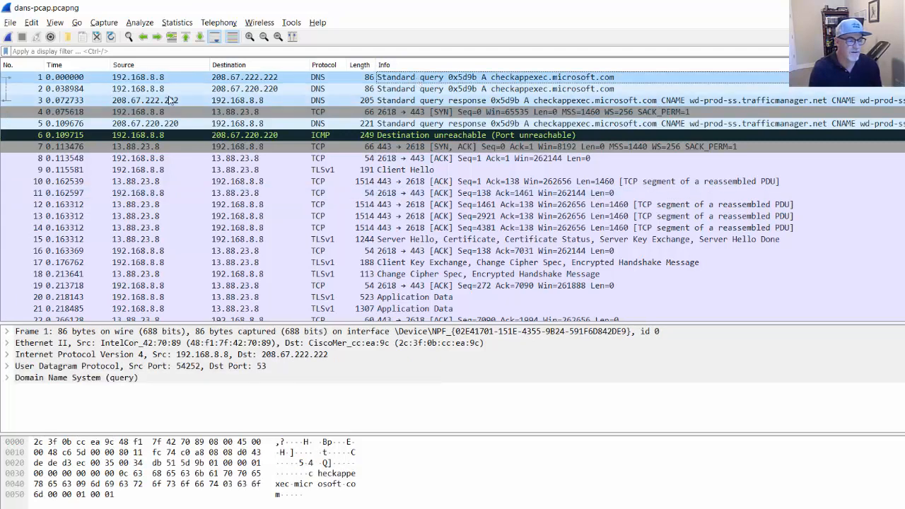
pyautogui.moveTo(248, 99)
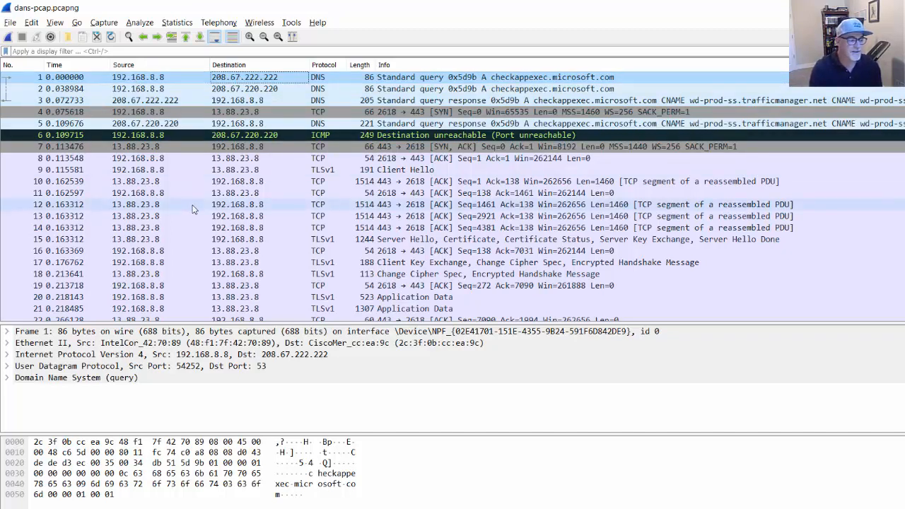
# Select packet 14, the TCP segment from 13.88.23.8, to view its details
pyautogui.click(236, 227)
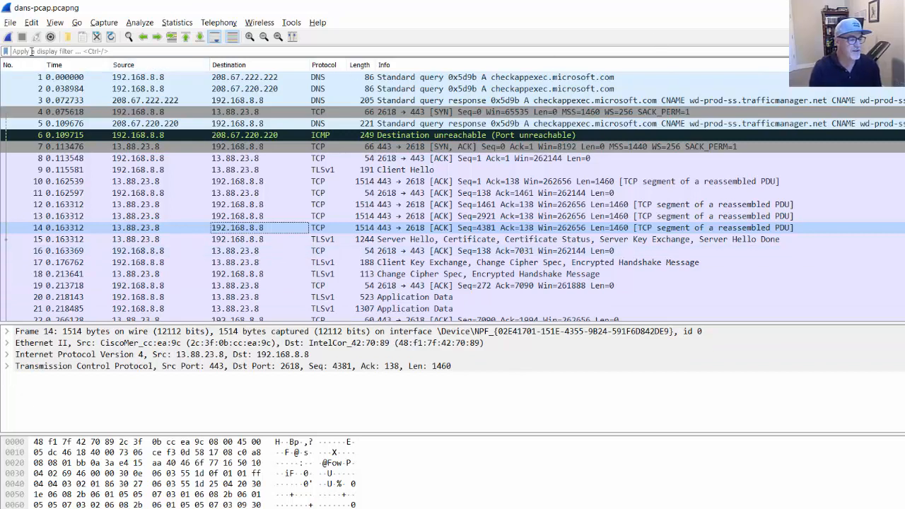
# Enable 'Resolve network (IP) addresses' in the Name Resolution preferences
pyautogui.click(31, 22)
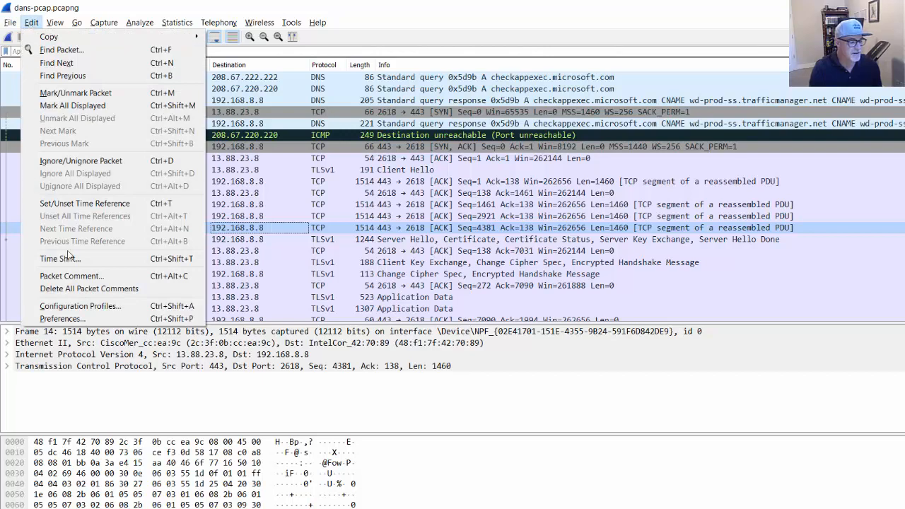
pyautogui.click(63, 318)
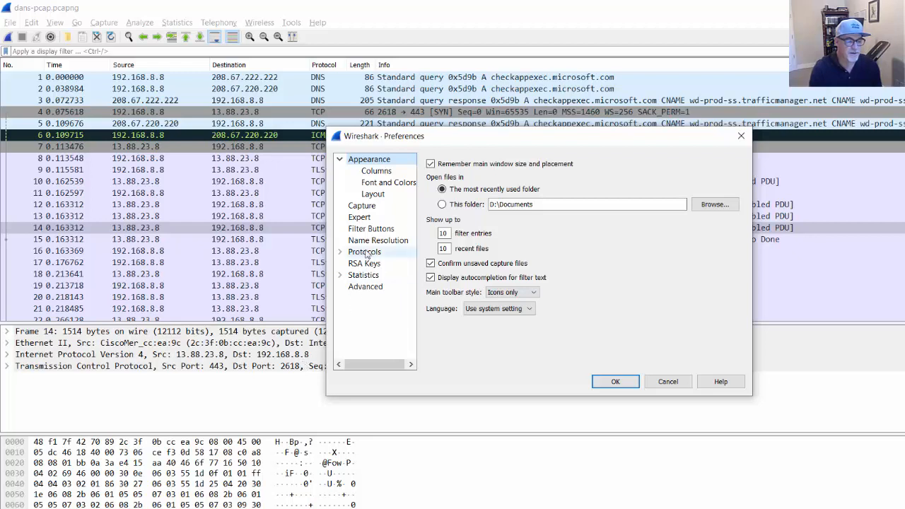
pyautogui.click(378, 240)
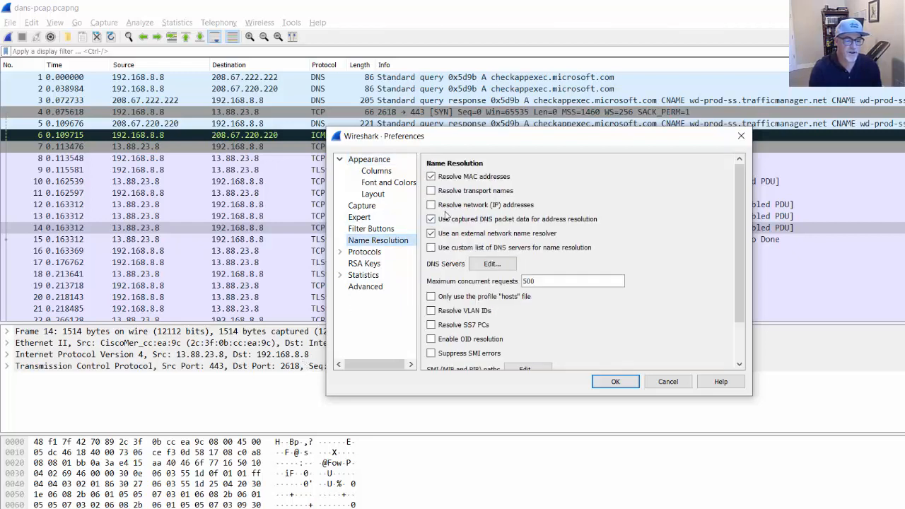
pyautogui.moveTo(445, 205)
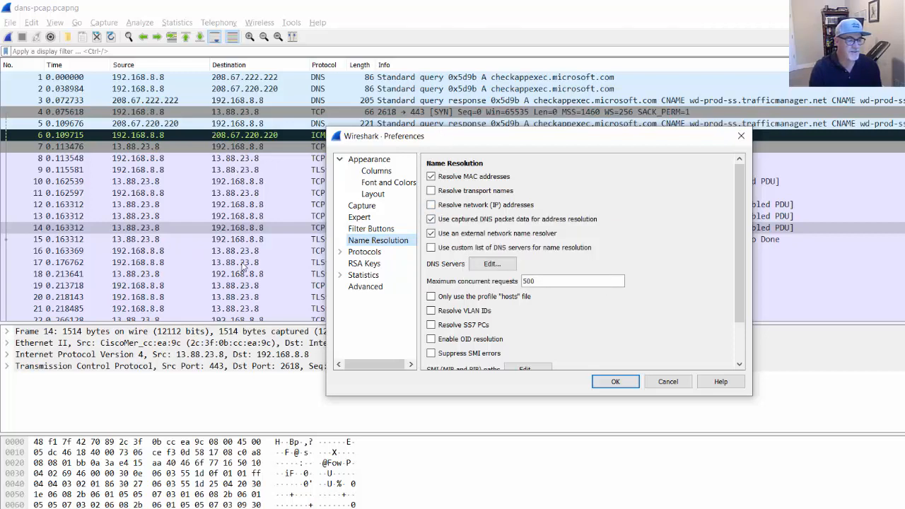
pyautogui.click(430, 204)
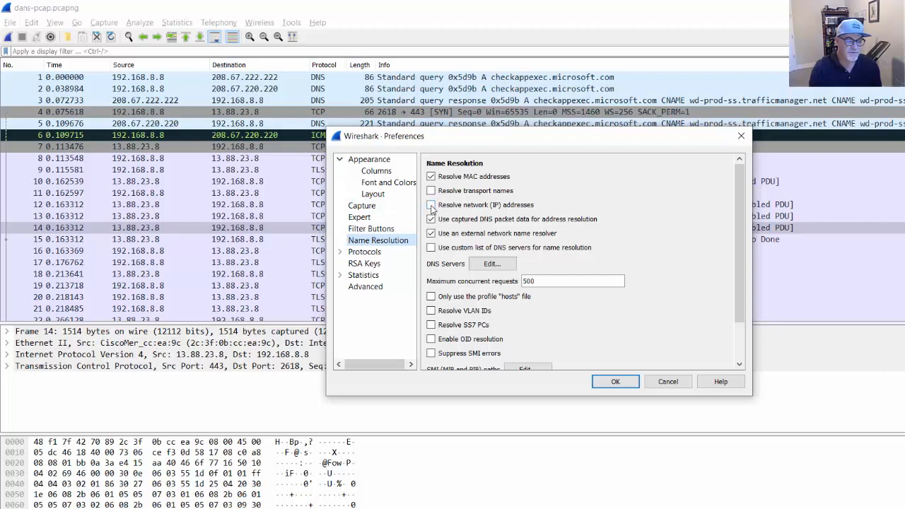
pyautogui.click(431, 204)
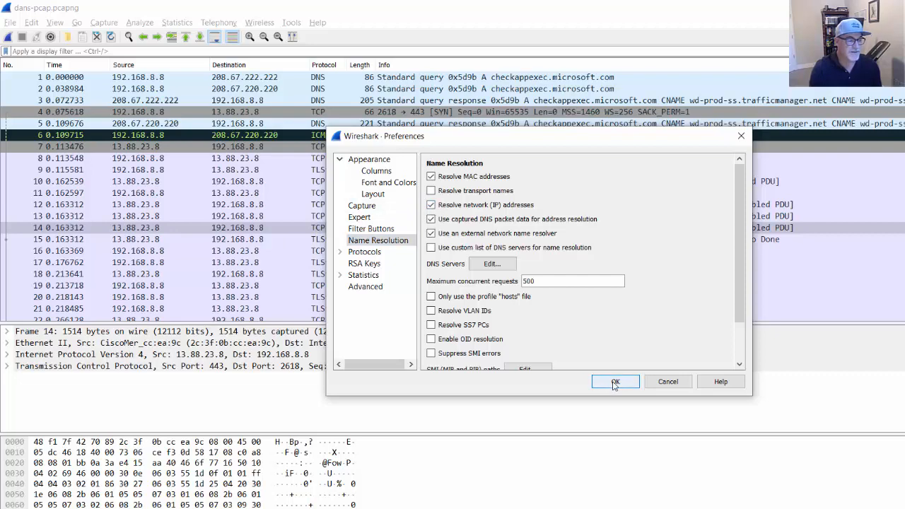
pyautogui.click(615, 381)
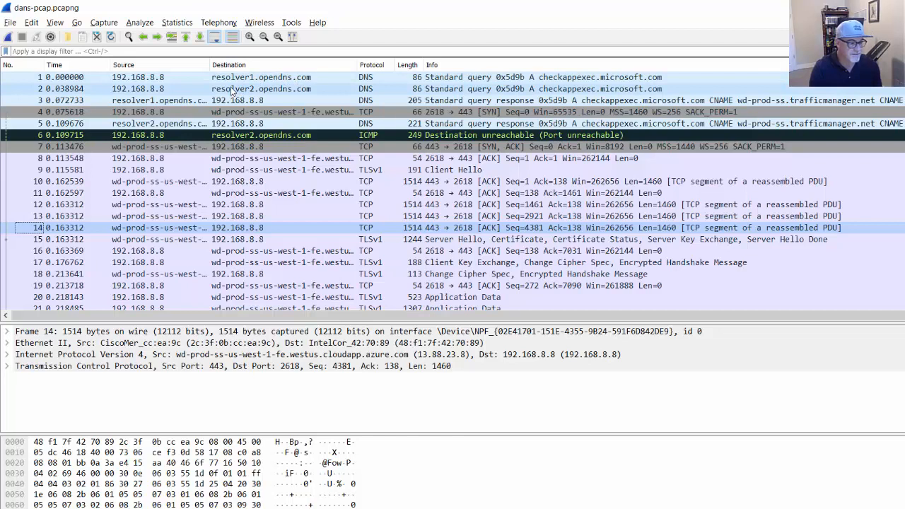
pyautogui.moveTo(294, 96)
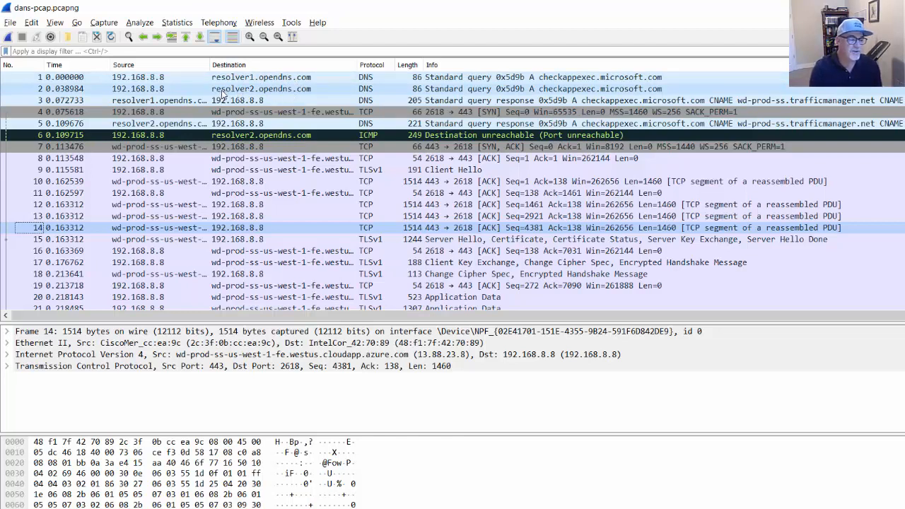
pyautogui.moveTo(194, 276)
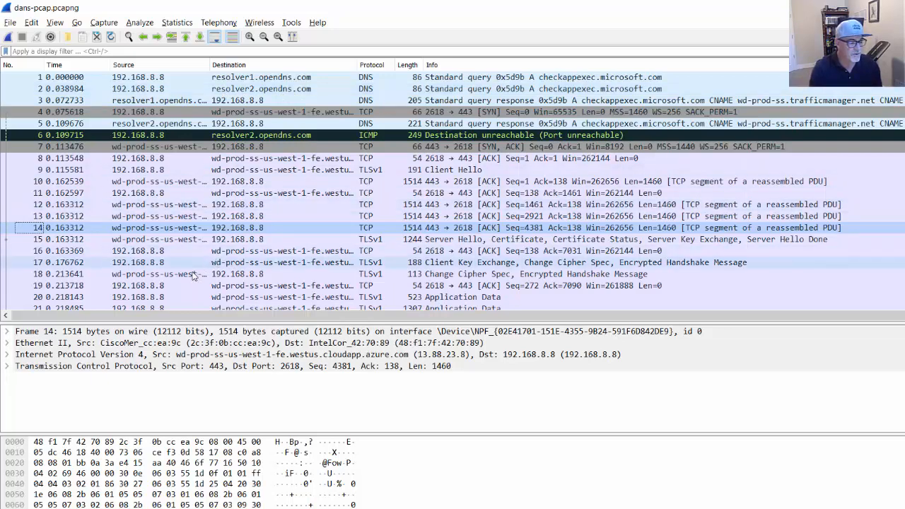
pyautogui.scroll(-3)
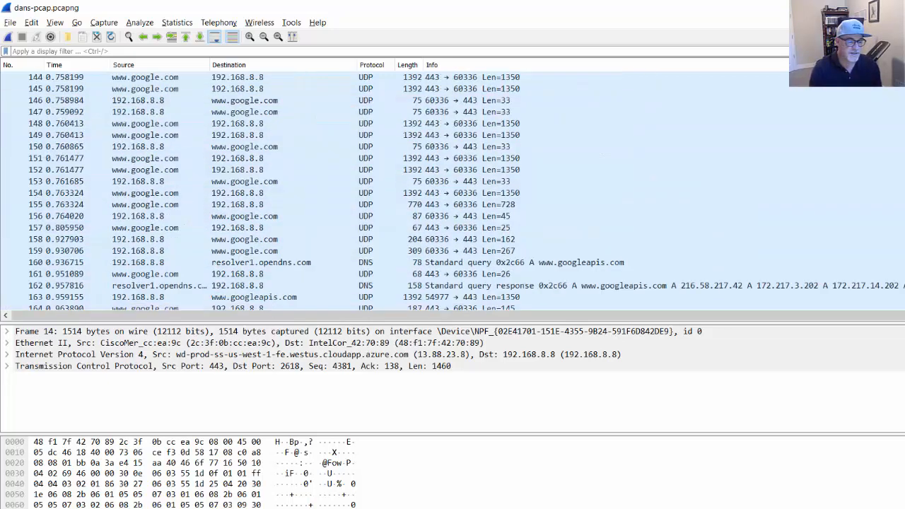
pyautogui.scroll(-3)
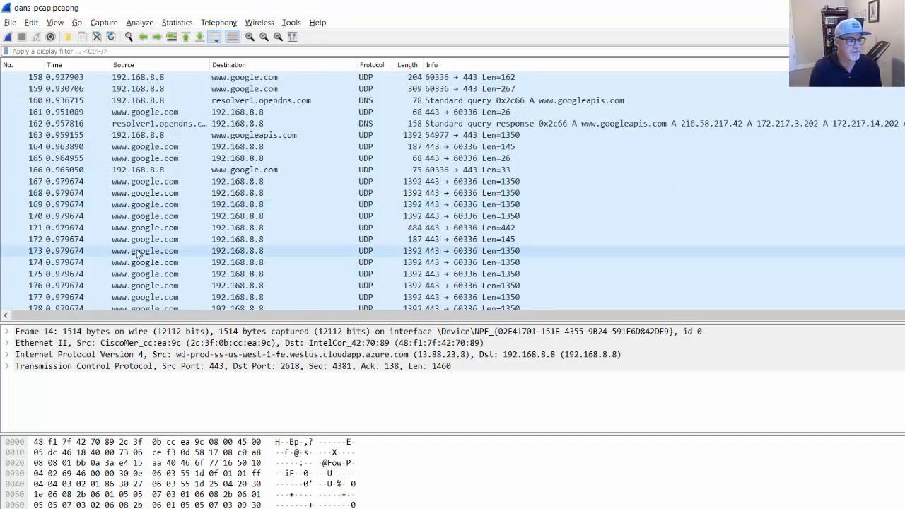
pyautogui.click(144, 216)
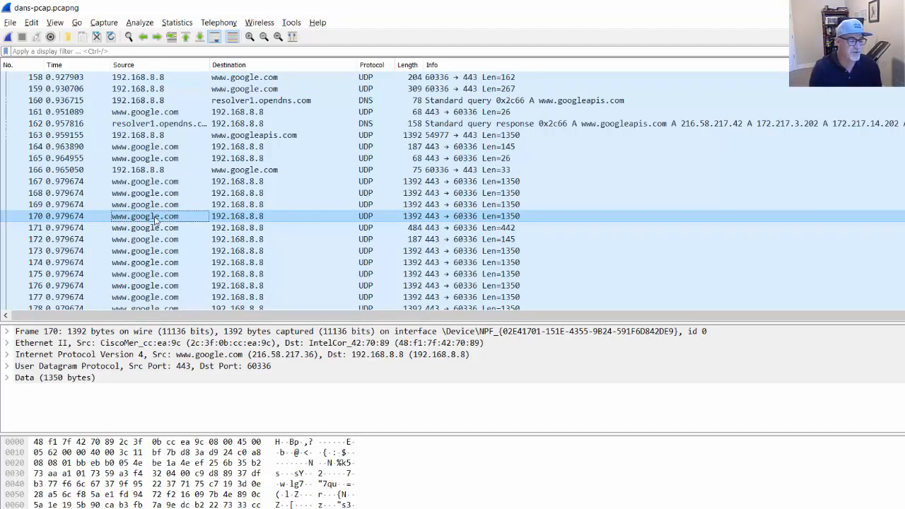
pyautogui.moveTo(113, 224)
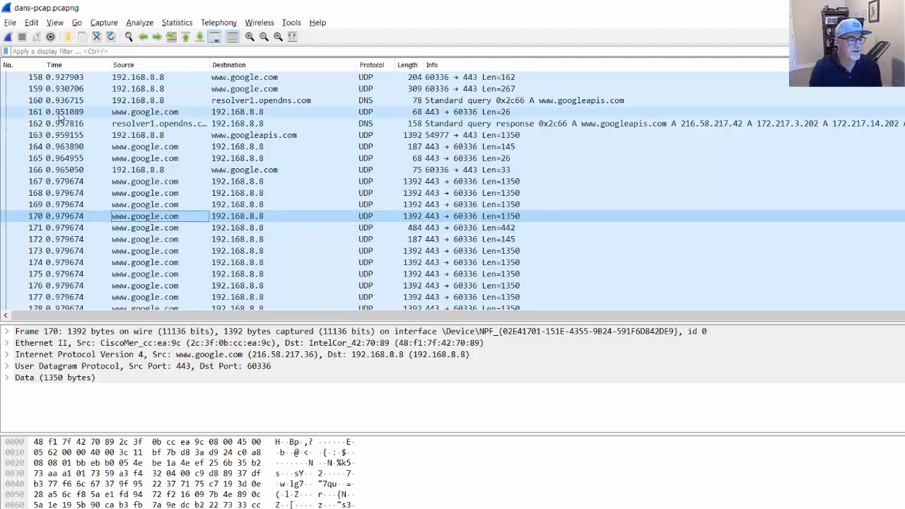
# Untick 'Resolve network (IP) addresses' in Name Resolution preferences and confirm with OK
pyautogui.click(31, 22)
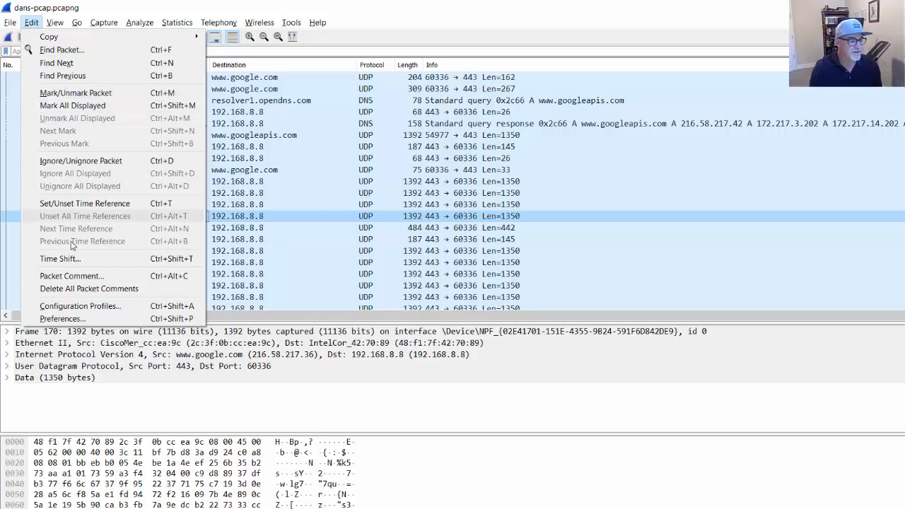
pyautogui.click(61, 319)
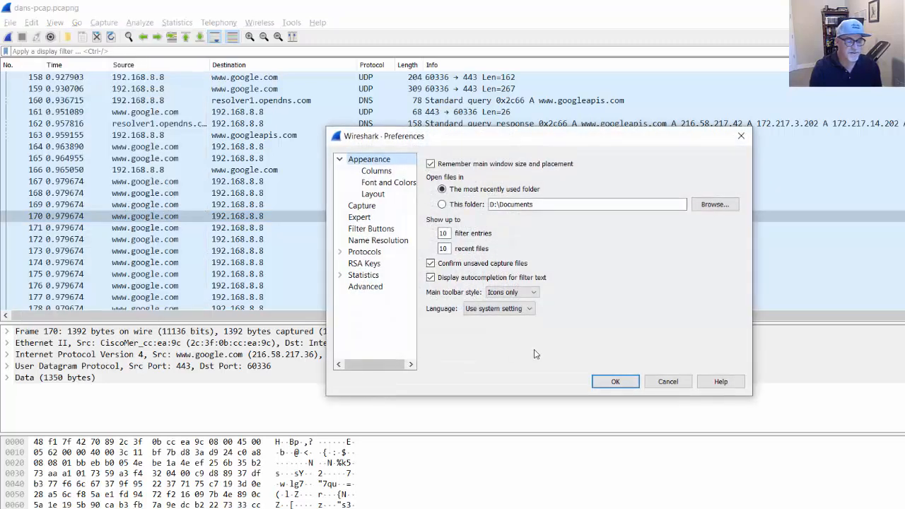
pyautogui.click(378, 240)
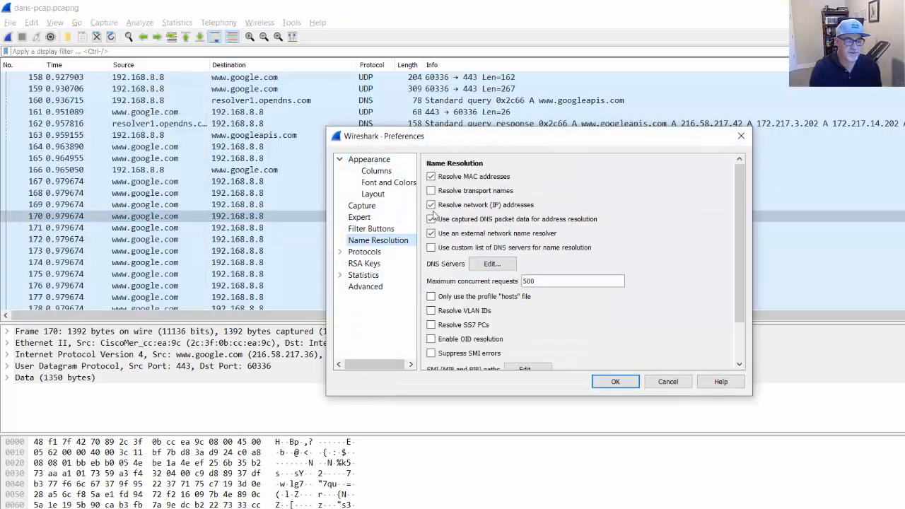
pyautogui.click(430, 205)
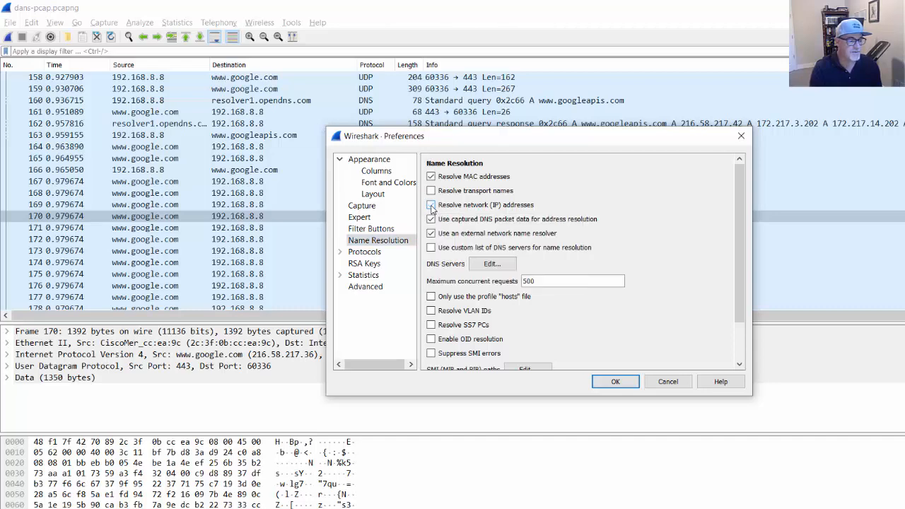
pyautogui.click(615, 382)
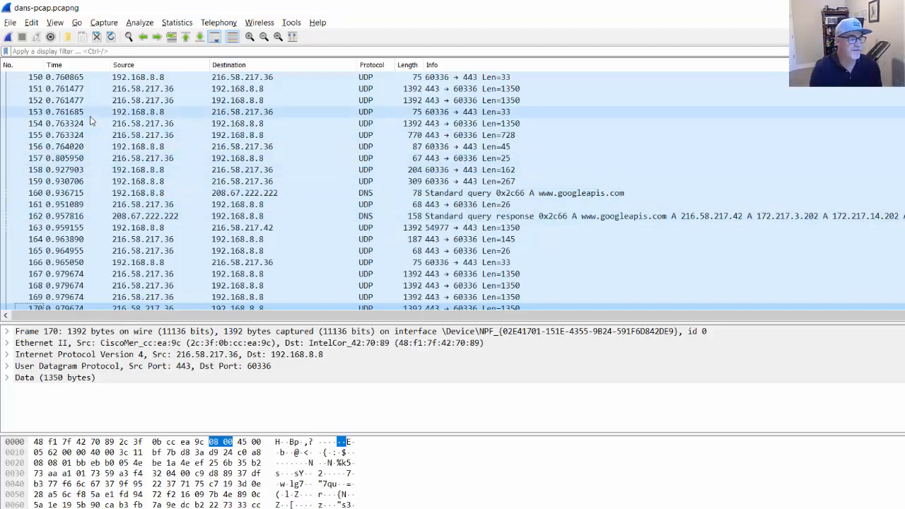
pyautogui.click(31, 22)
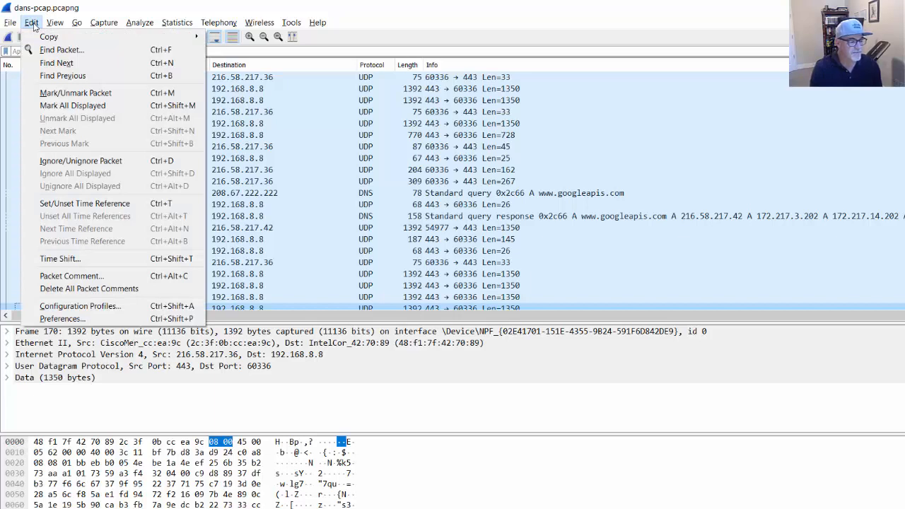
pyautogui.moveTo(22, 27)
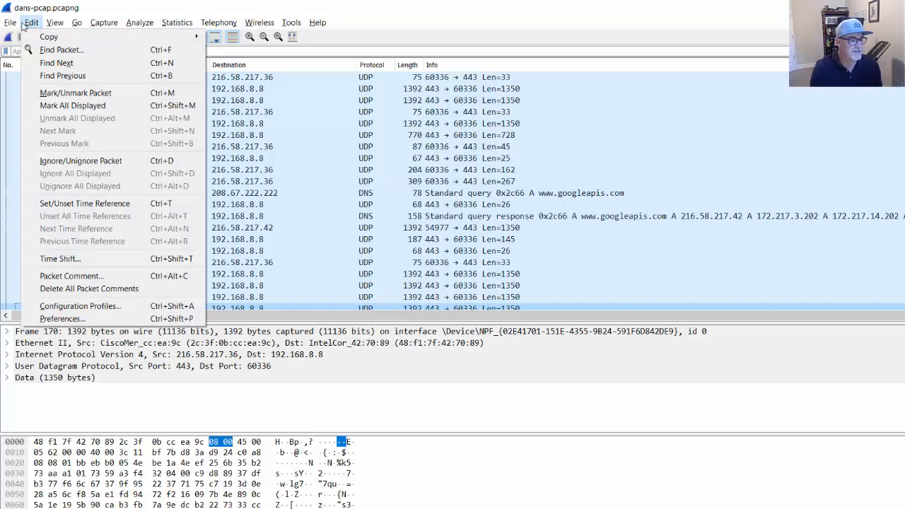
pyautogui.click(10, 22)
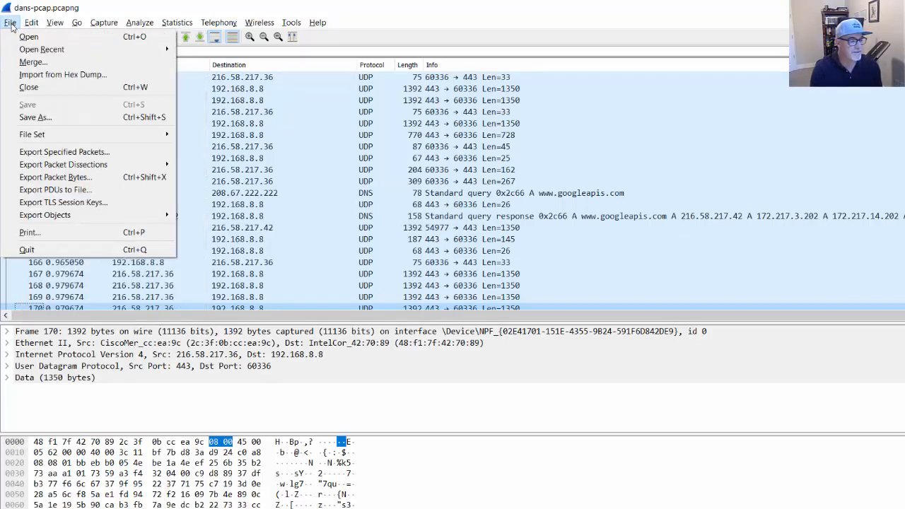
pyautogui.click(32, 22)
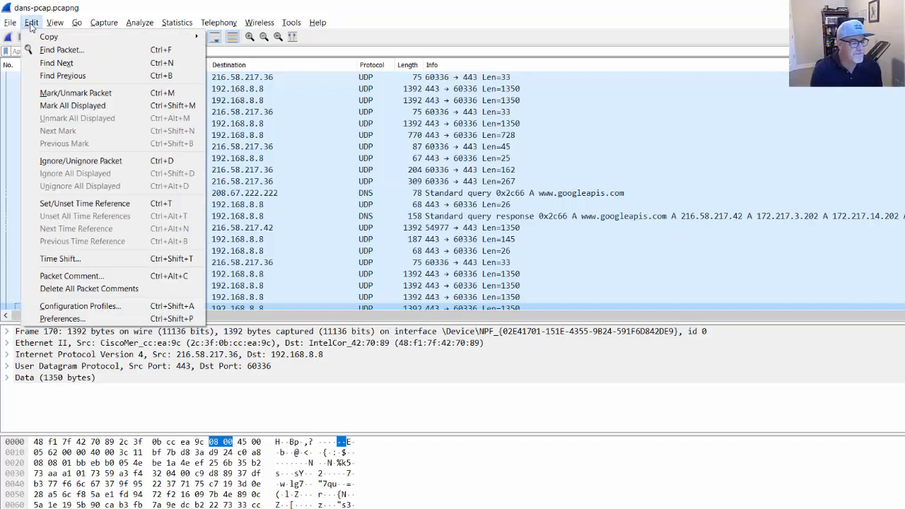
pyautogui.click(55, 22)
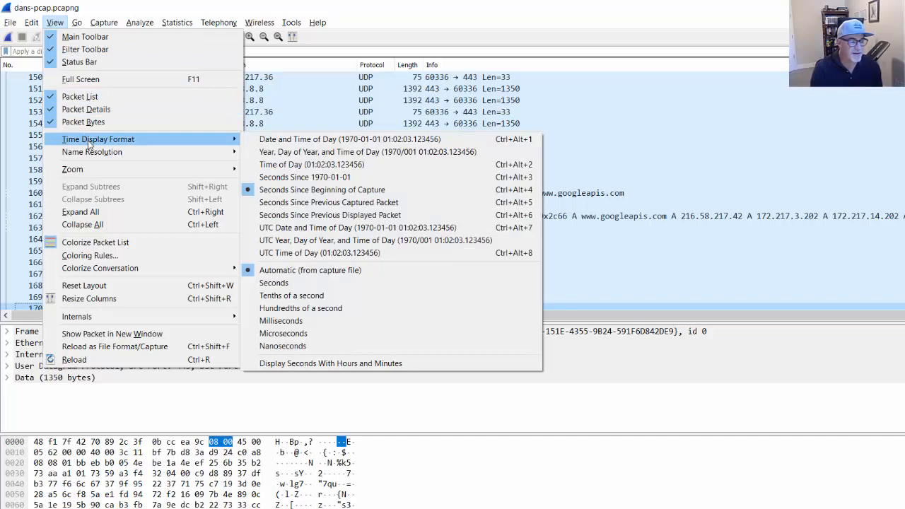
pyautogui.moveTo(154, 143)
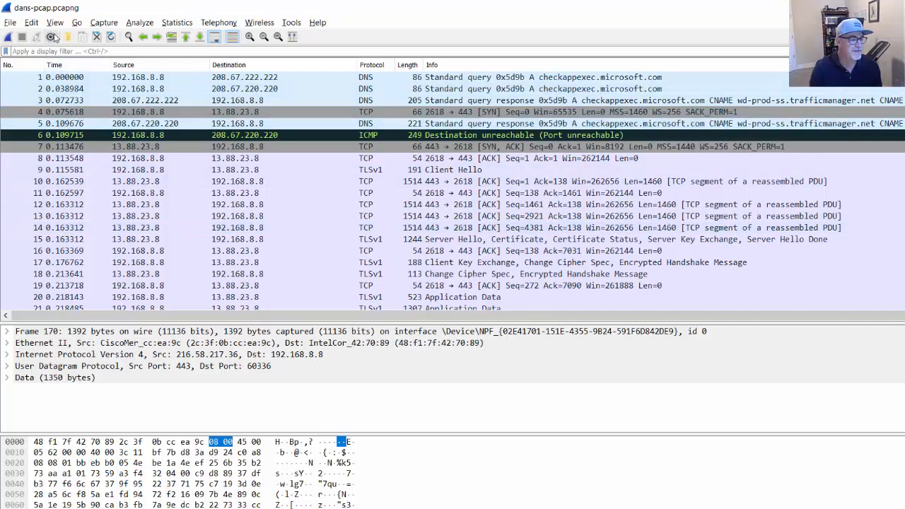
# Set the Time Display Format to Date and Time of Day
pyautogui.click(31, 22)
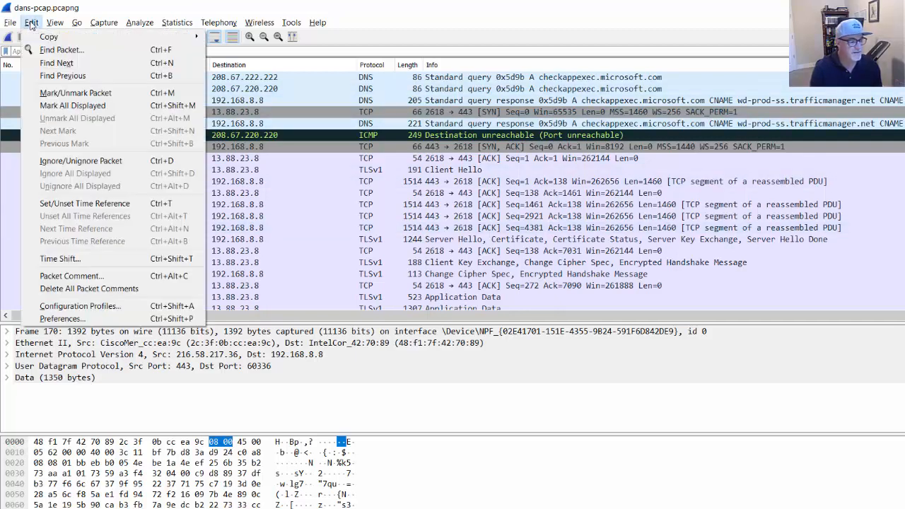
pyautogui.click(54, 22)
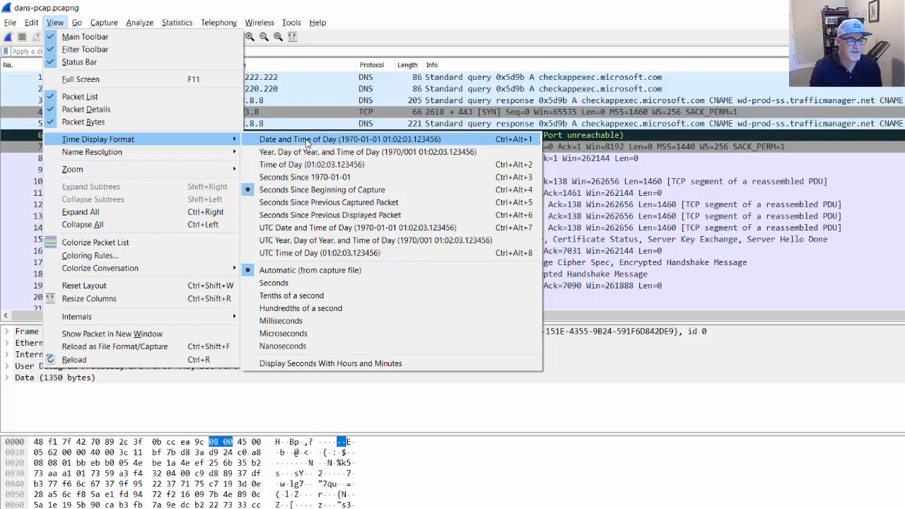
pyautogui.moveTo(311, 164)
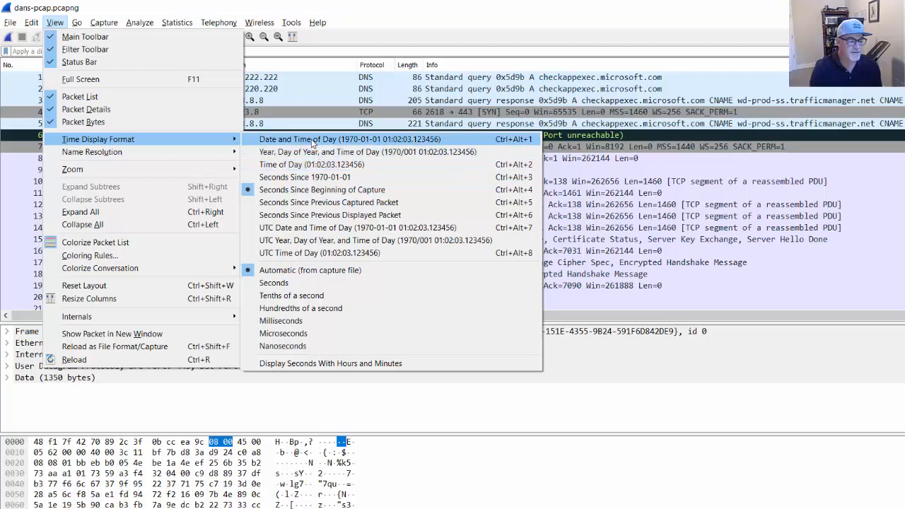
pyautogui.click(346, 138)
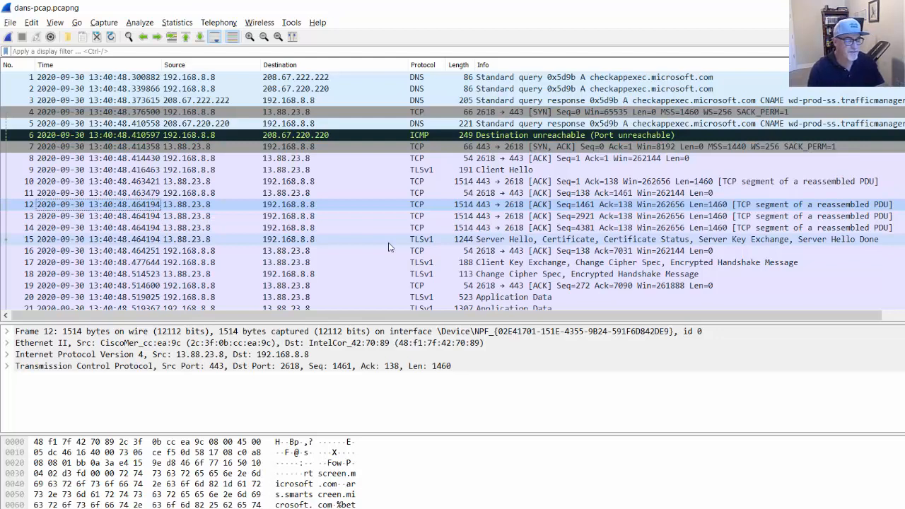
pyautogui.moveTo(354, 331)
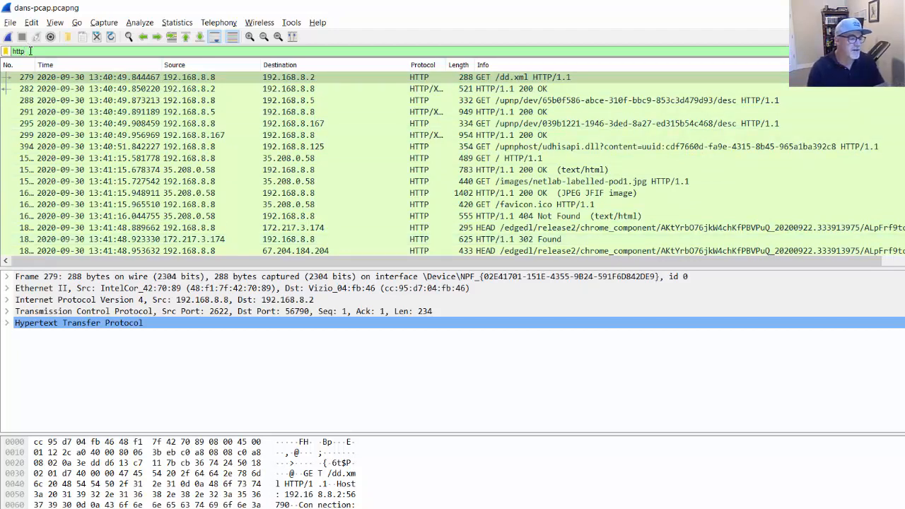
# Apply the display filter 'ftp' to show the anonymous FTP login packets
pyautogui.write('ftp')
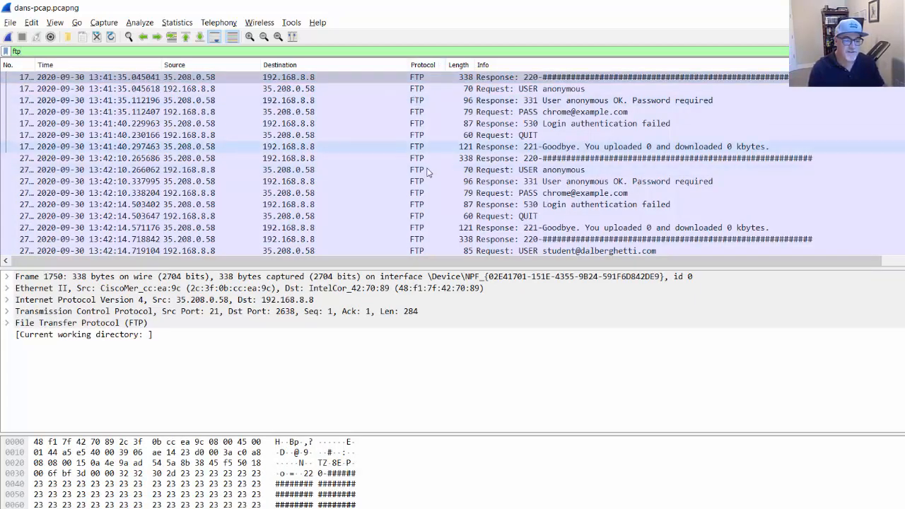
pyautogui.click(566, 204)
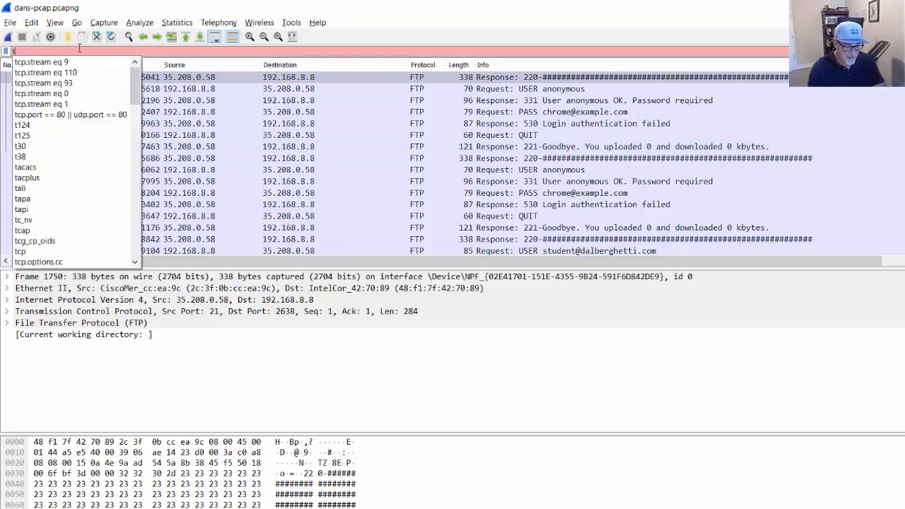
# Filter on 'telnet' and inspect a 1514-byte Telnet data packet's ASCII-art payload
pyautogui.write('elnet')
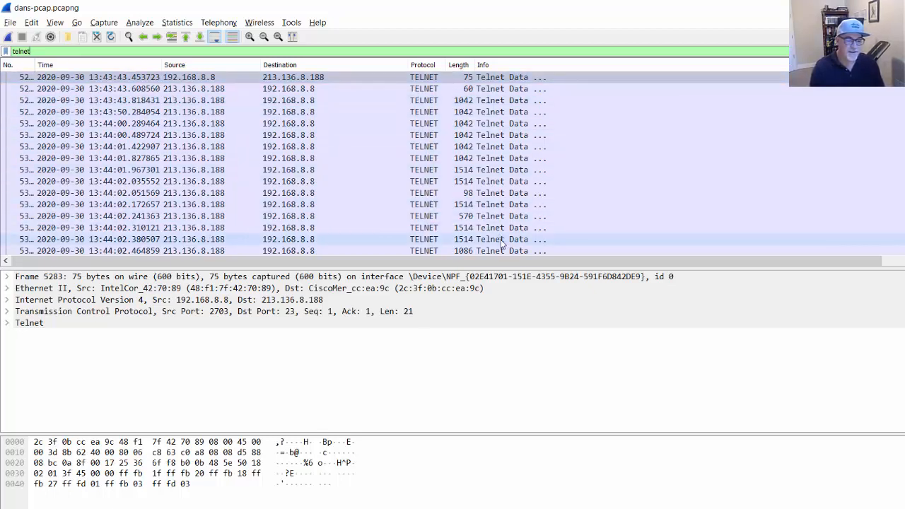
pyautogui.scroll(-3)
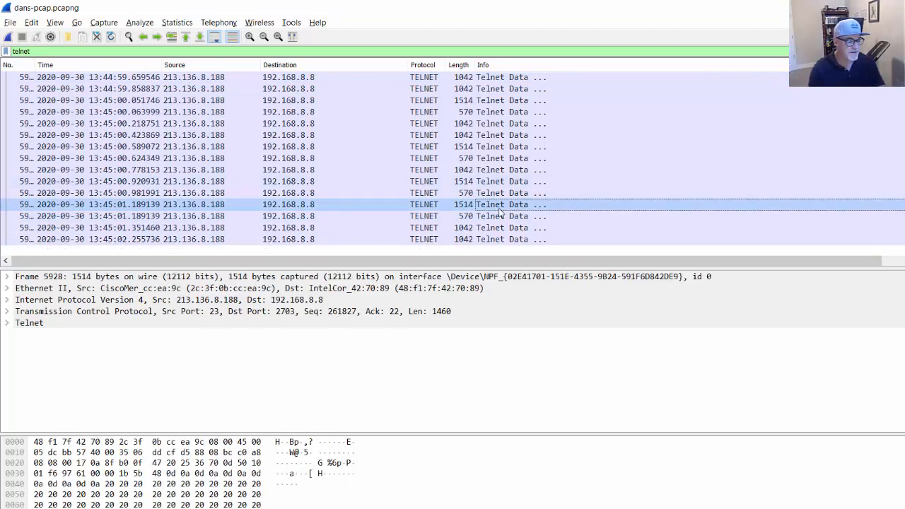
pyautogui.click(6, 322)
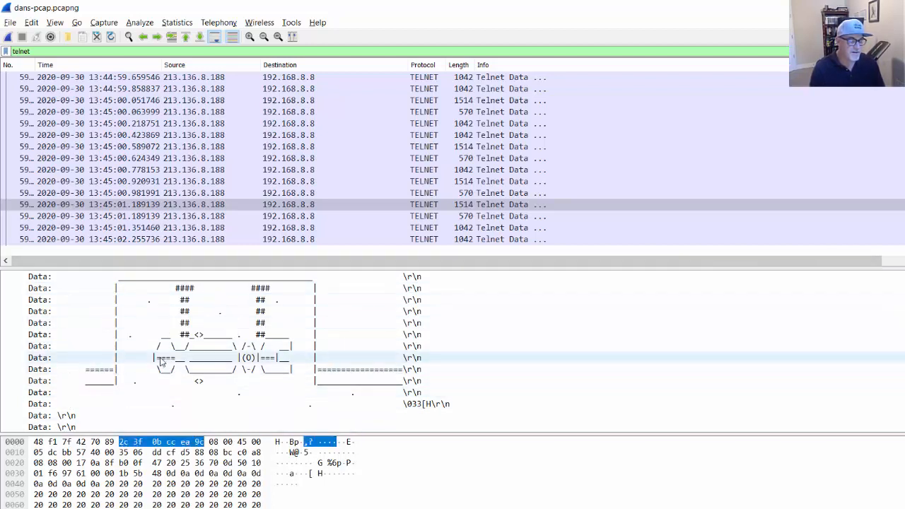
pyautogui.click(286, 204)
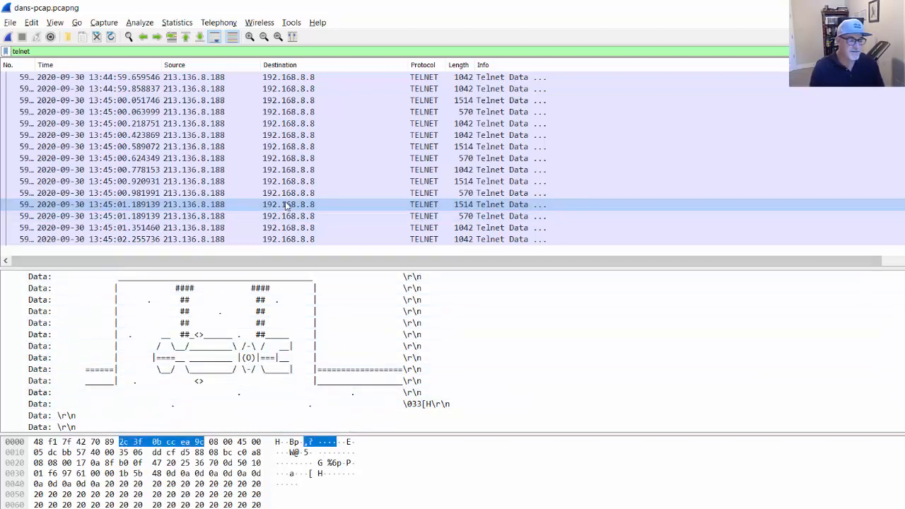